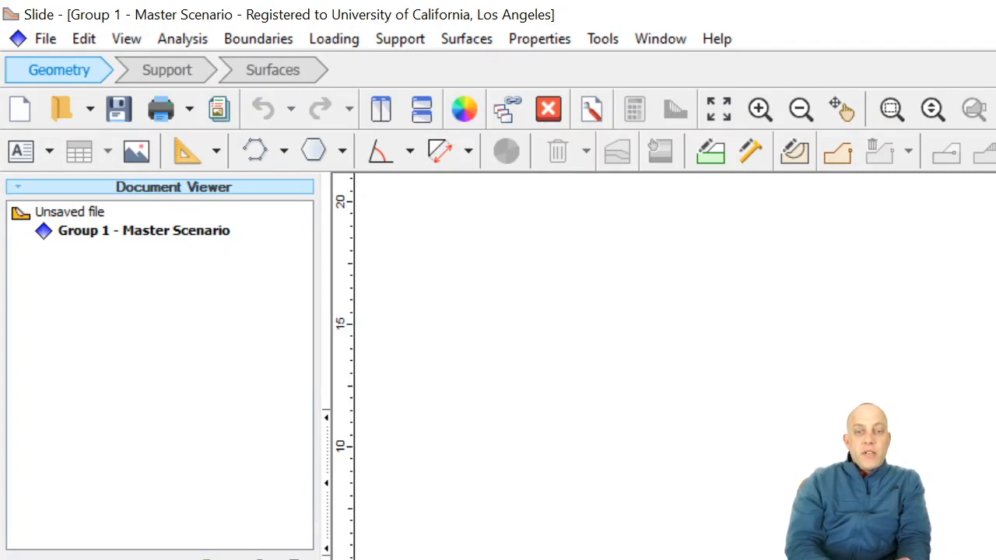
{"action": "mouse_move", "coordinate": [909, 366]}
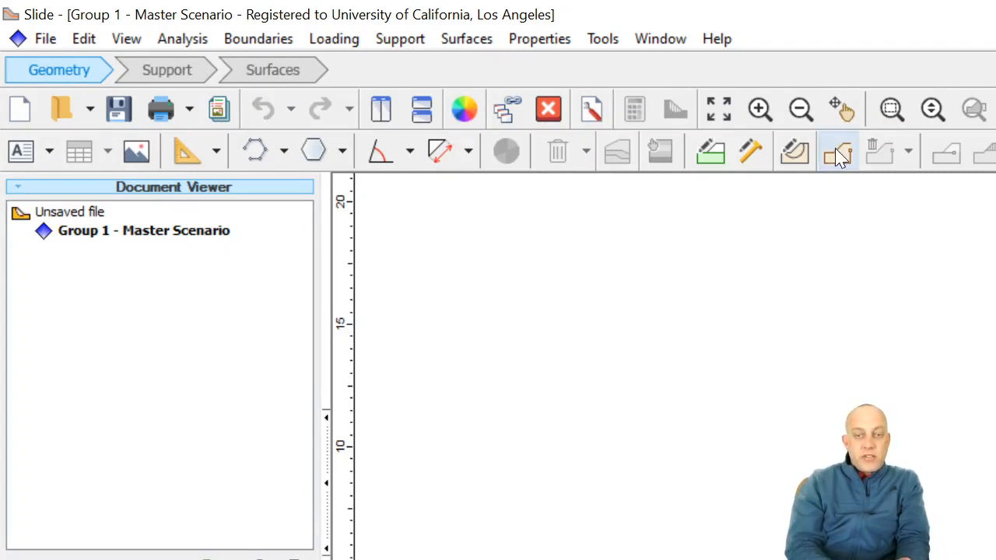
{"action": "mouse_move", "coordinate": [839, 151]}
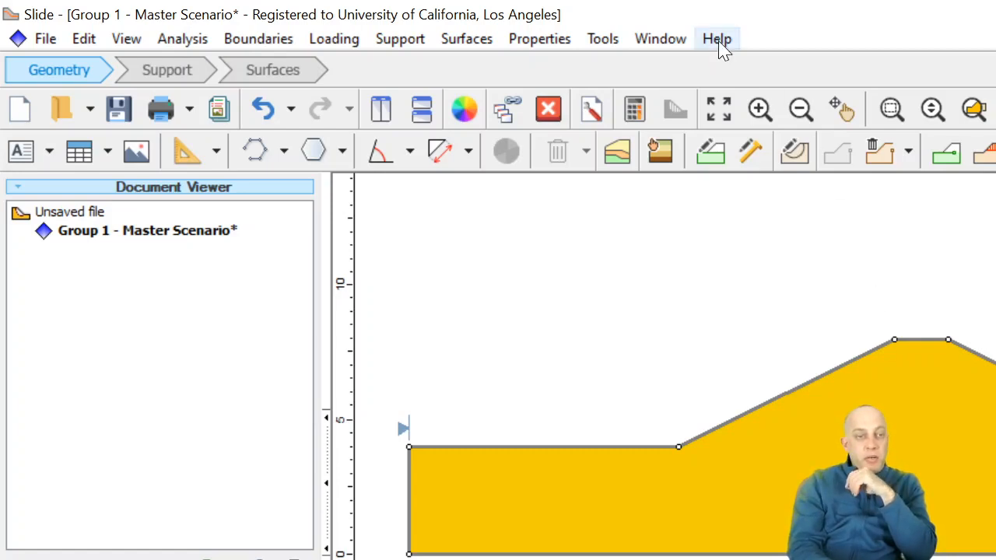
{"action": "mouse_move", "coordinate": [126, 38]}
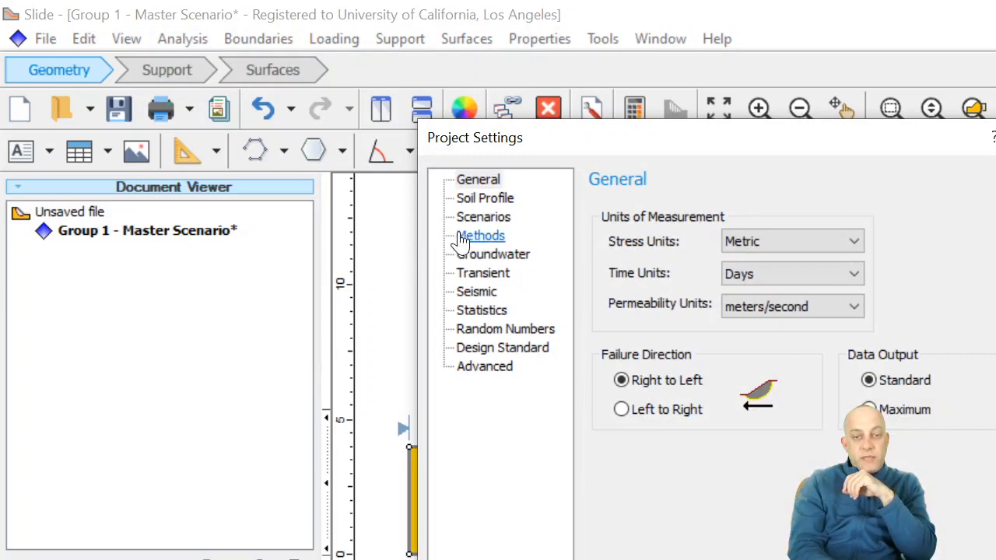
Step: Use water surfaces for groundwater, drop Janbu simplified and add Ordinary/Fellenius with Bishop
{"action": "left_click", "coordinate": [494, 253]}
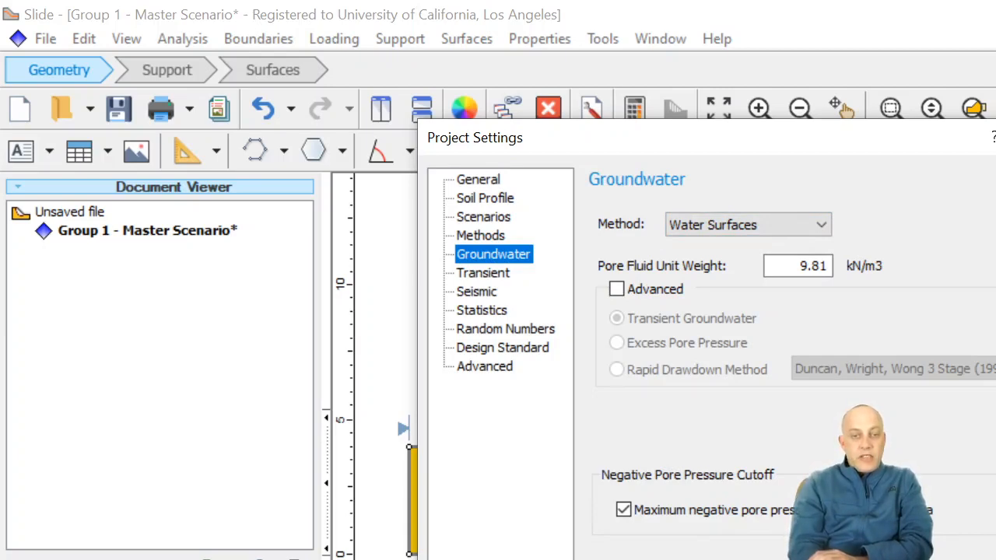
{"action": "mouse_move", "coordinate": [579, 452]}
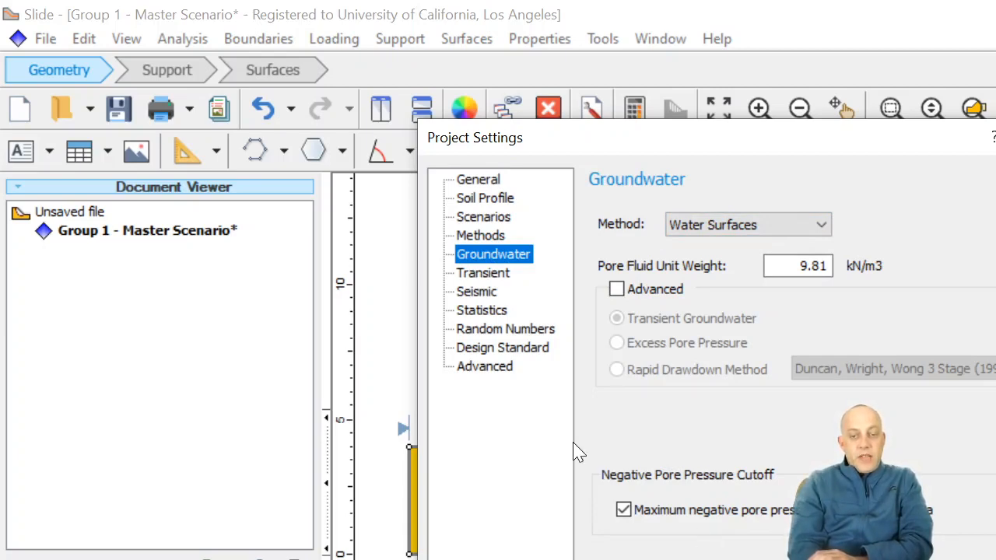
{"action": "left_click", "coordinate": [480, 235]}
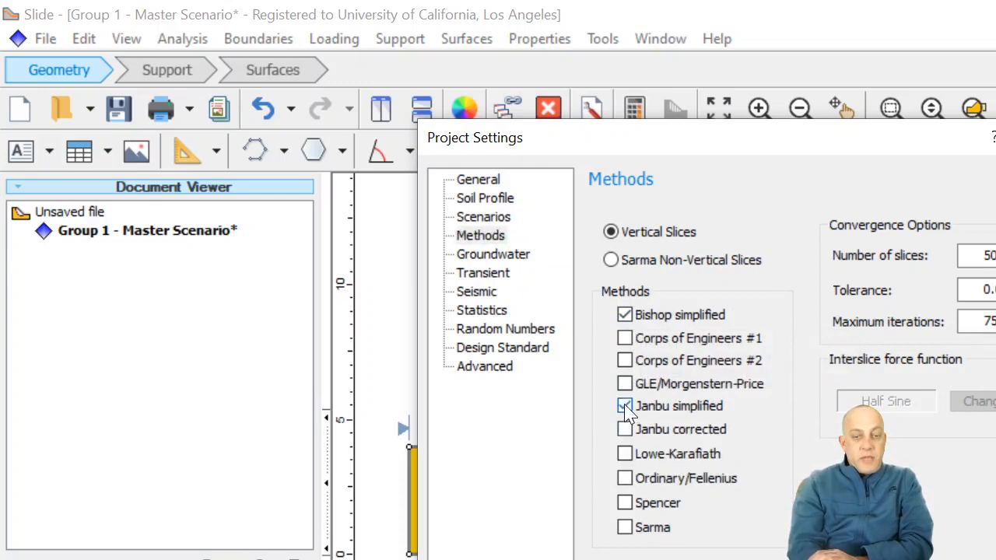
{"action": "left_click", "coordinate": [625, 405]}
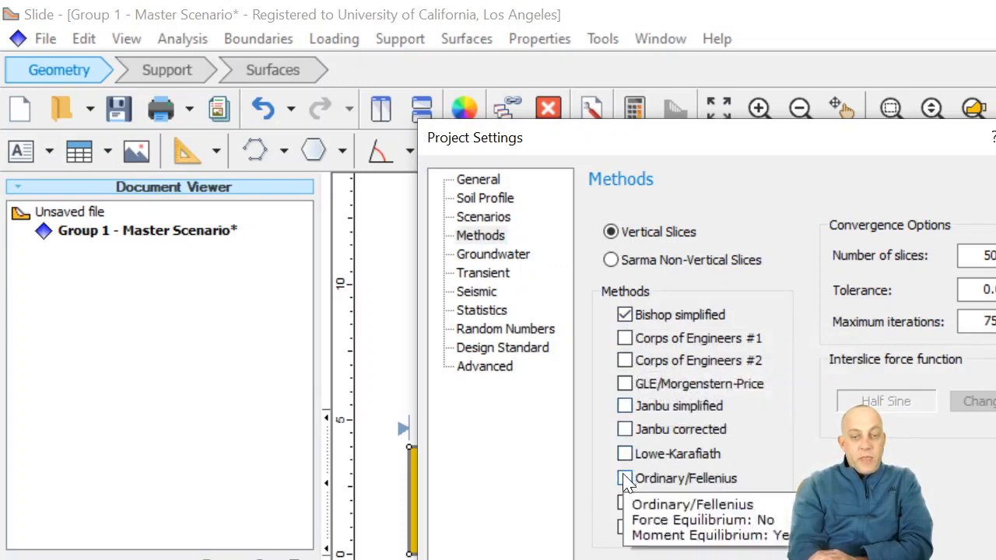
{"action": "left_click", "coordinate": [624, 478]}
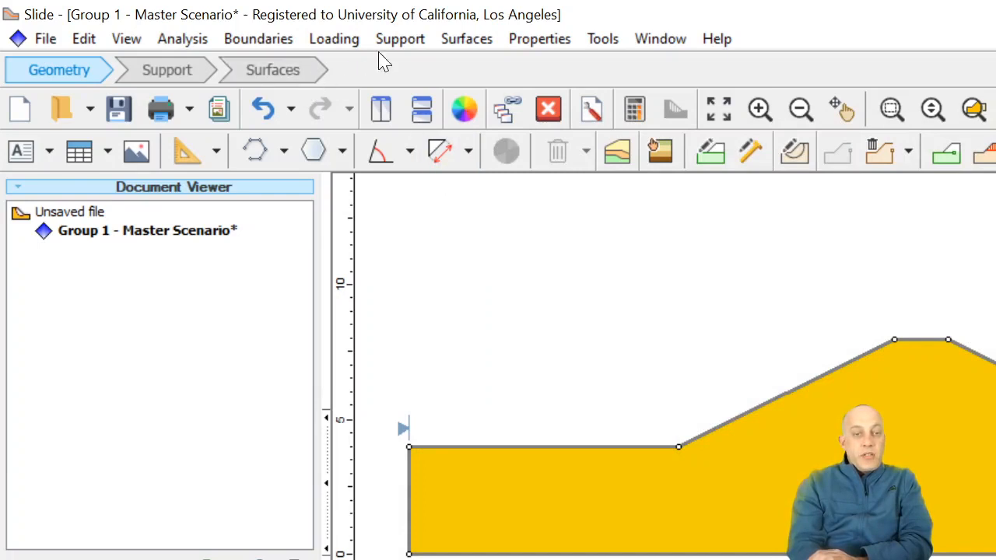
Step: Browse the Surfaces, Loading and Boundaries menus for the piezometric line tool
{"action": "left_click", "coordinate": [466, 38]}
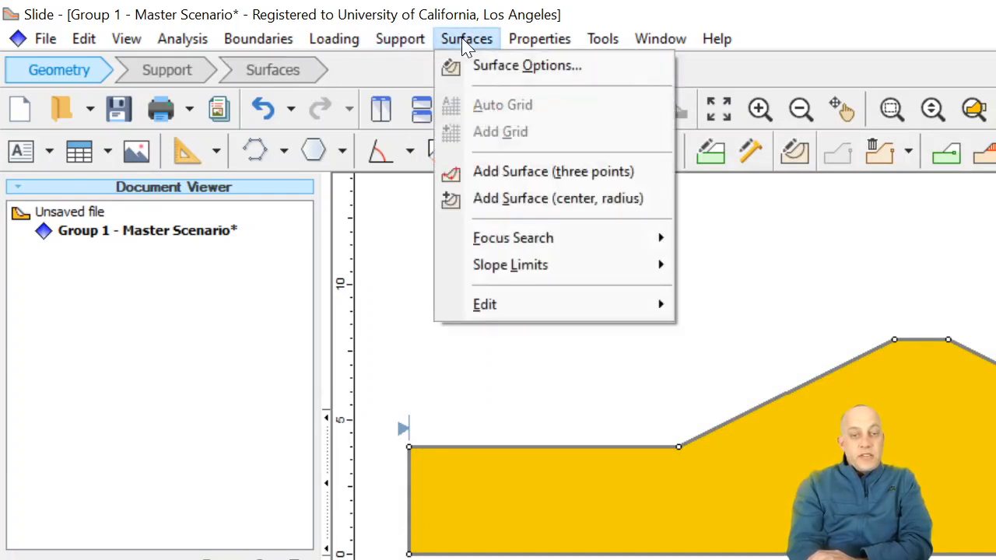
{"action": "left_click", "coordinate": [334, 38]}
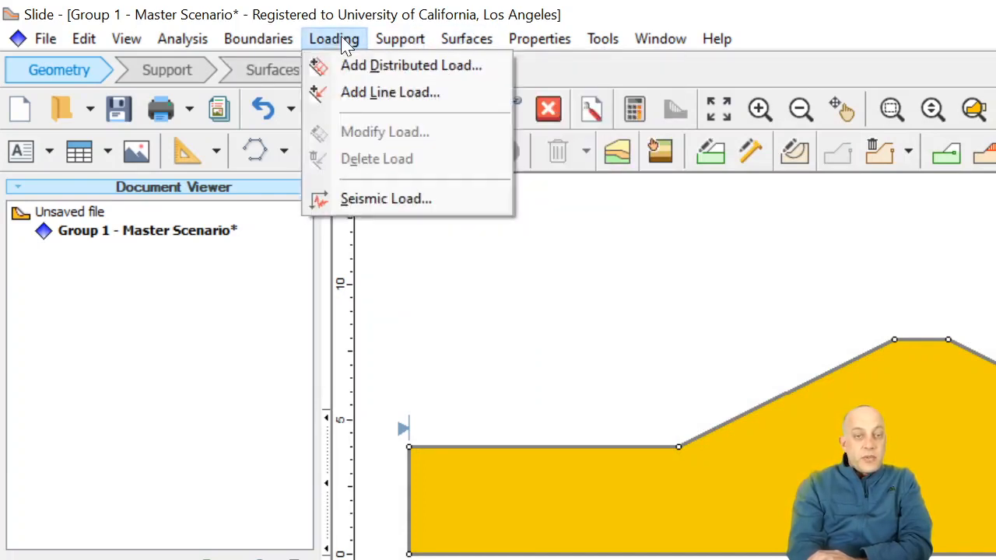
{"action": "left_click", "coordinate": [258, 38]}
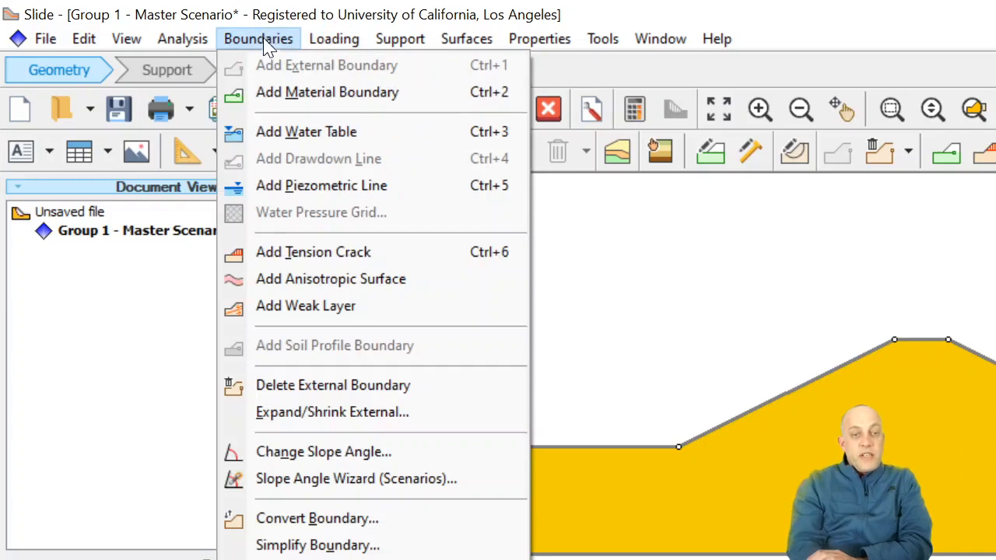
{"action": "mouse_move", "coordinate": [306, 132]}
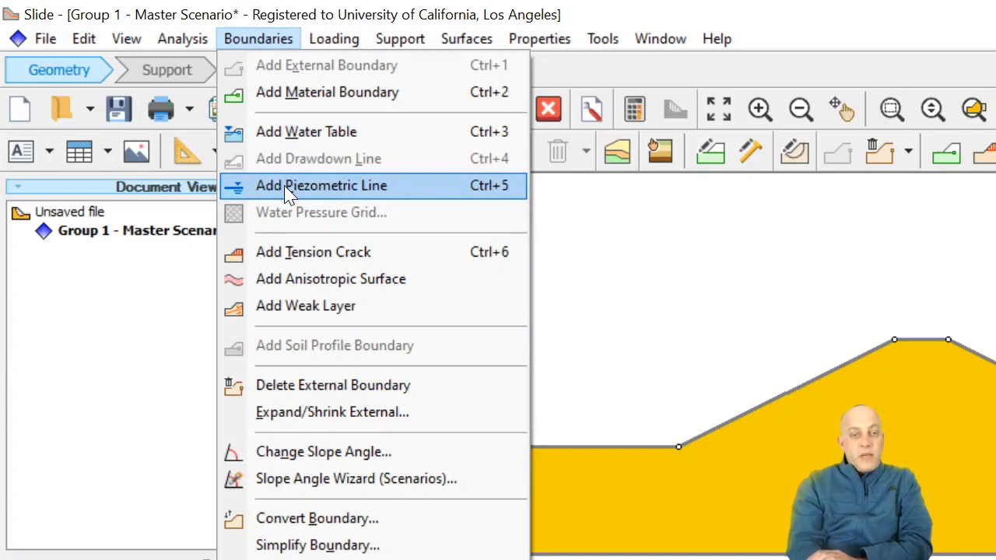
{"action": "mouse_move", "coordinate": [309, 191]}
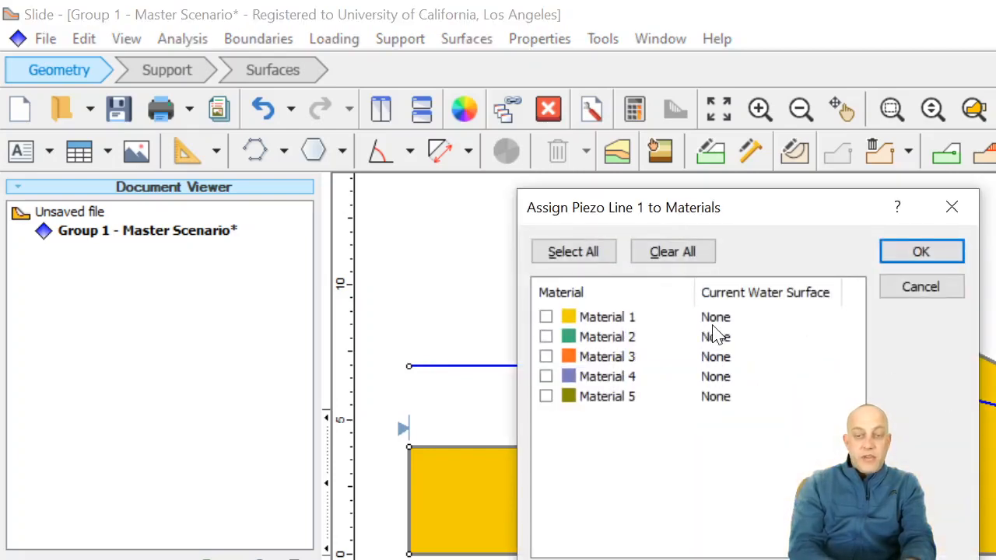
{"action": "mouse_move", "coordinate": [456, 319]}
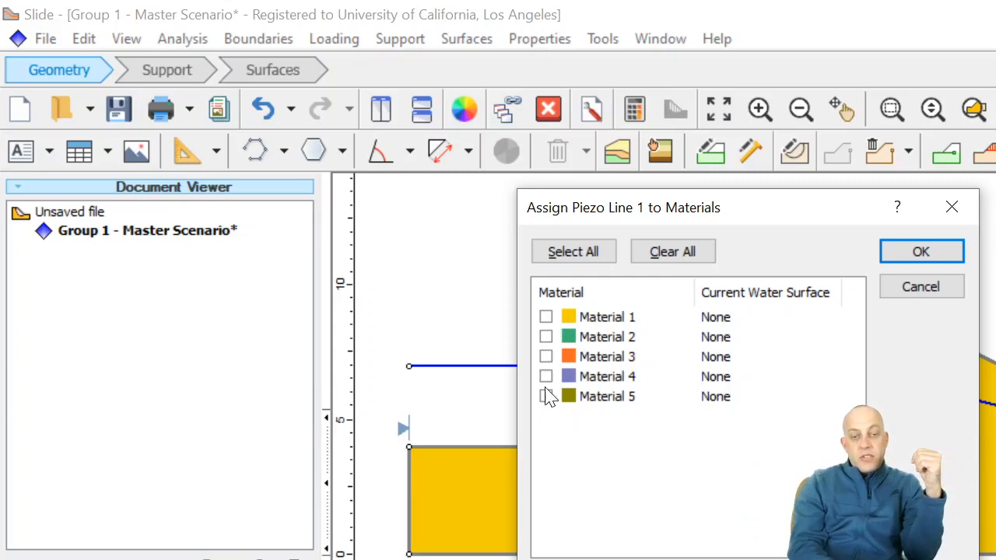
{"action": "mouse_move", "coordinate": [551, 342]}
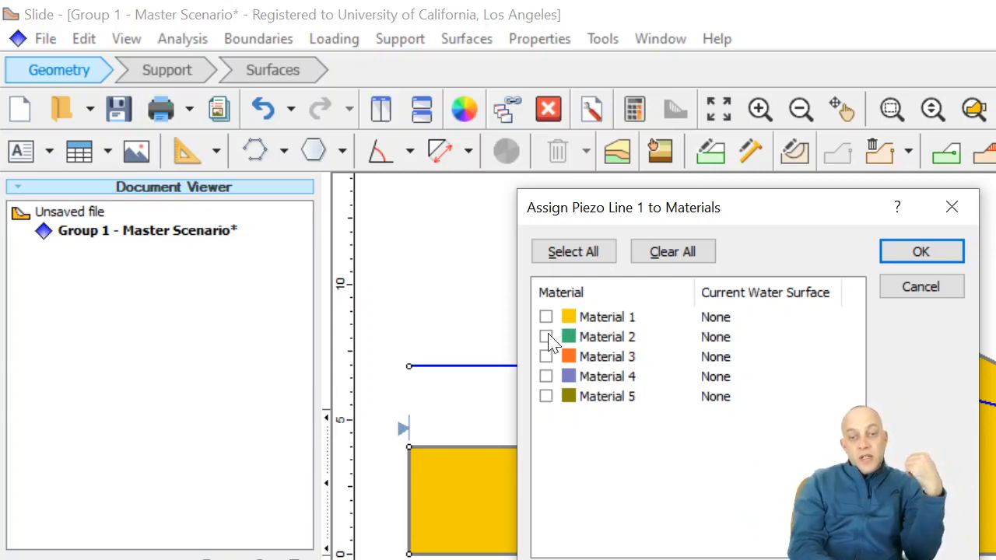
Step: Tick all five materials for assignment to Piezometric Line 1
{"action": "left_click", "coordinate": [574, 252]}
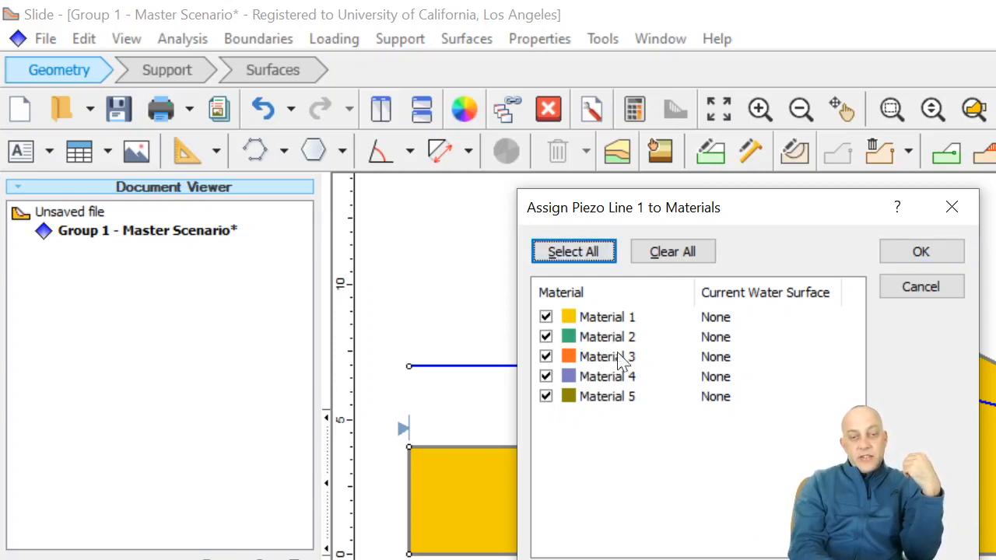
{"action": "mouse_move", "coordinate": [626, 361]}
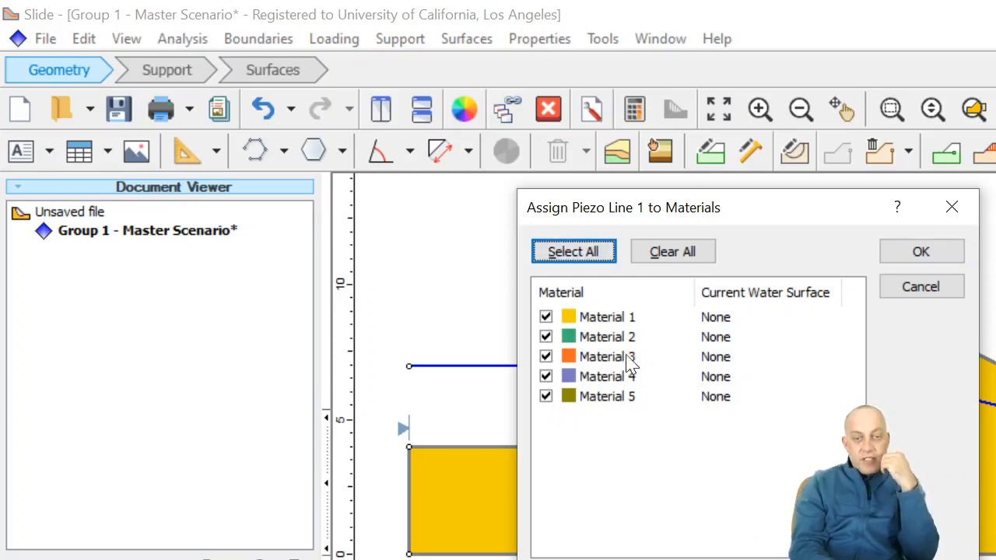
{"action": "mouse_move", "coordinate": [834, 321]}
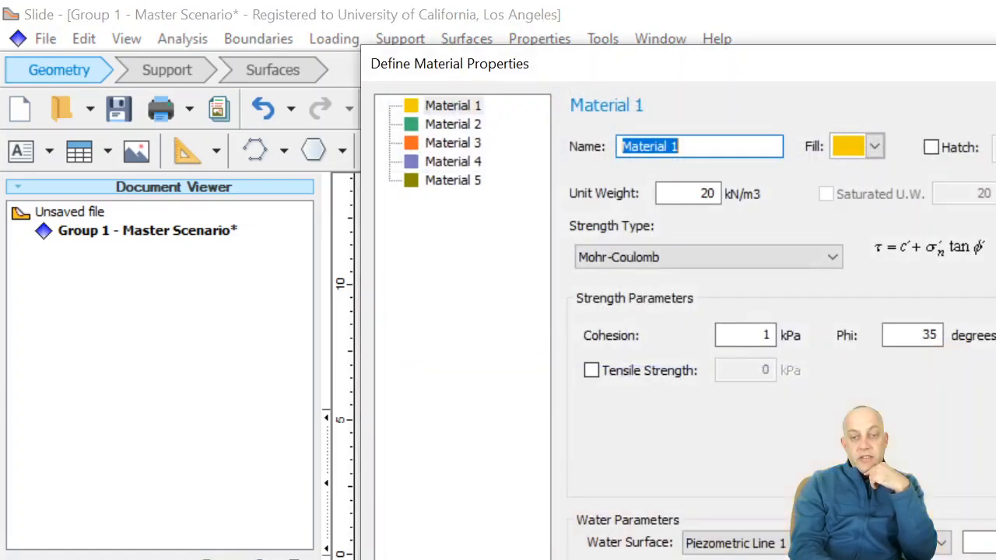
{"action": "mouse_move", "coordinate": [687, 183]}
{"action": "type", "text": "5"}
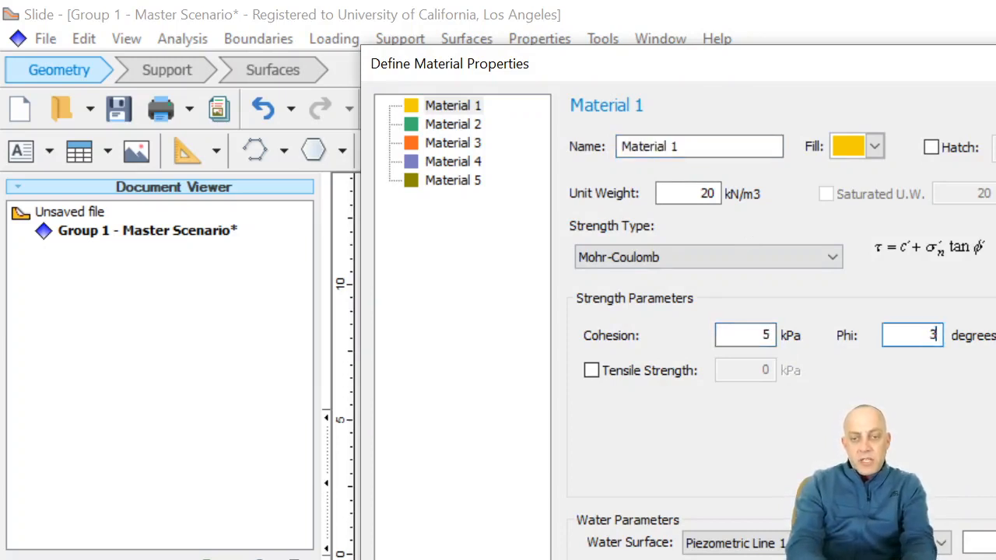
Step: Enter Material 1's strength values: cohesion 5 kPa and friction angle 30 degrees
{"action": "type", "text": "0"}
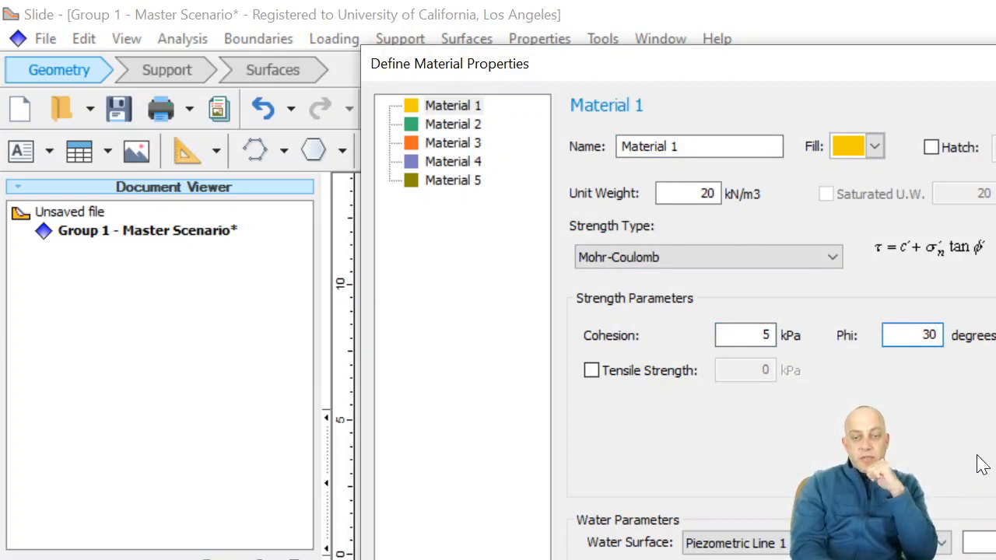
{"action": "mouse_move", "coordinate": [712, 499]}
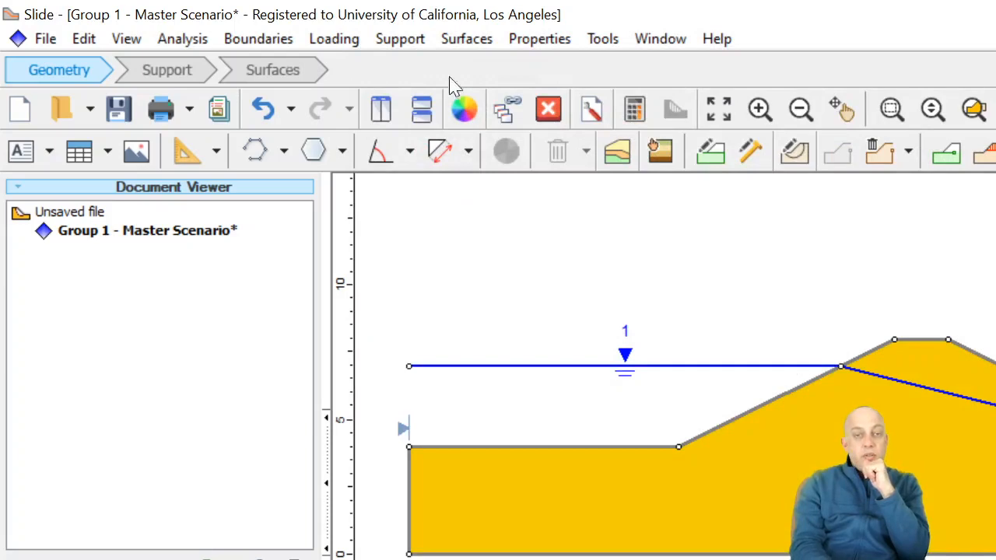
{"action": "mouse_move", "coordinate": [426, 344]}
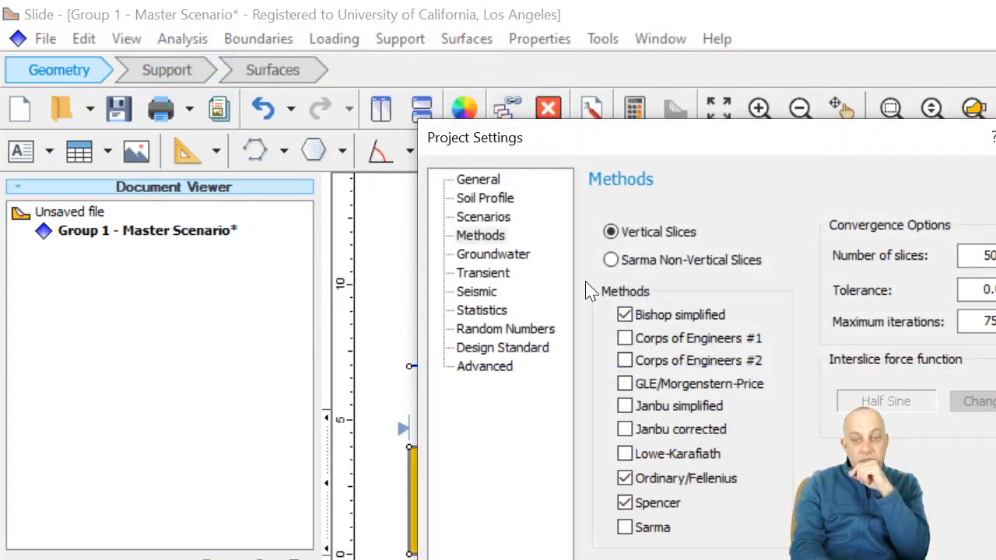
Step: Change the General project setting Failure Direction to Left to Right and apply it
{"action": "left_click", "coordinate": [478, 179]}
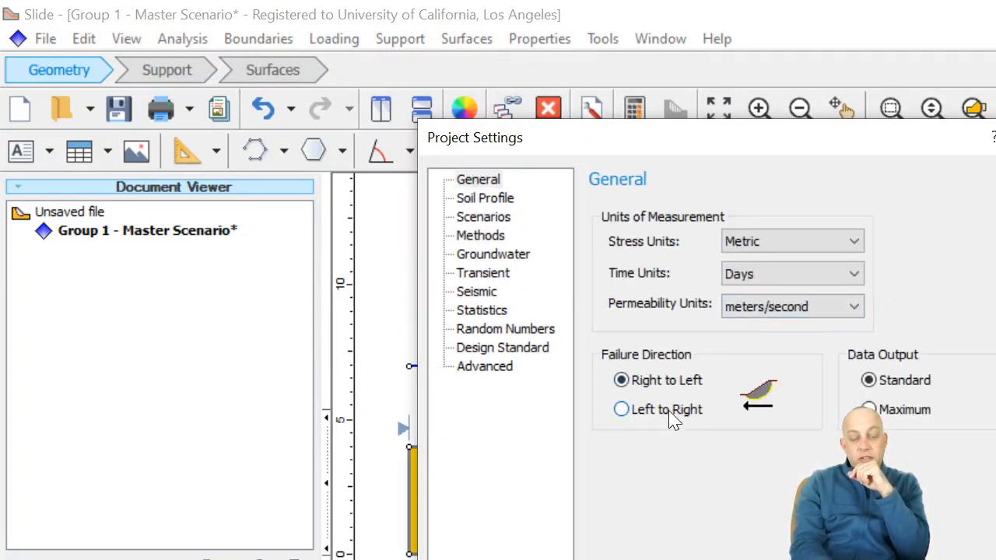
{"action": "left_click", "coordinate": [621, 409]}
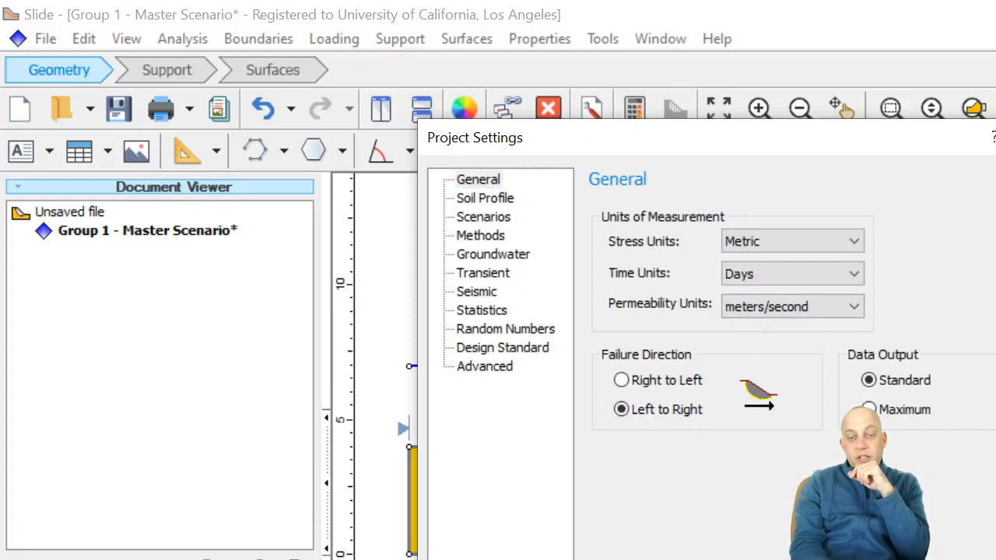
{"action": "left_click", "coordinate": [621, 380]}
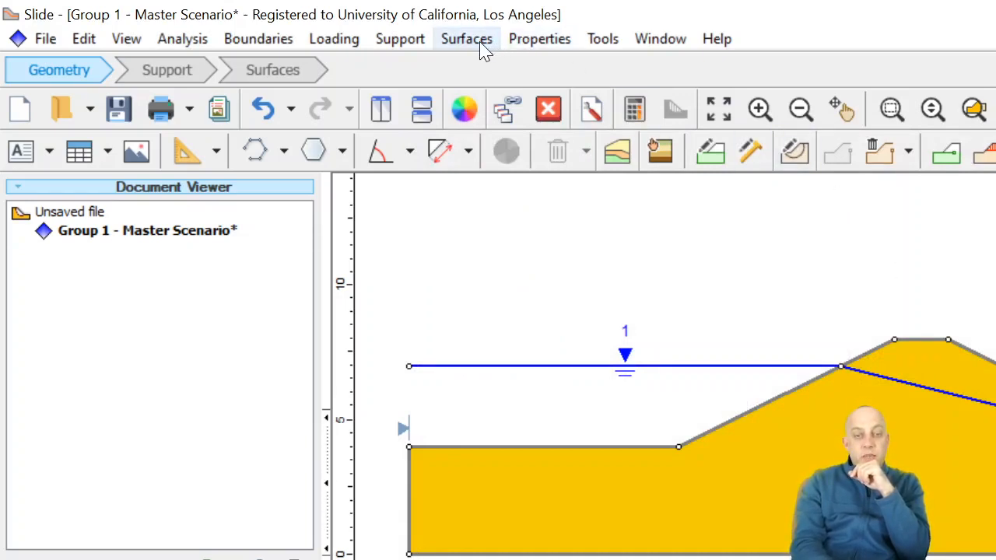
{"action": "left_click", "coordinate": [466, 38]}
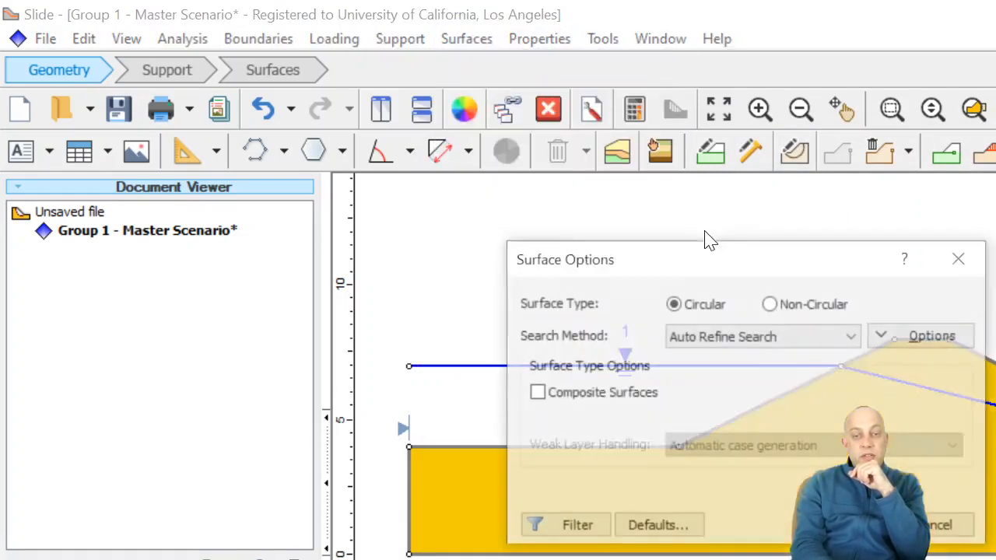
{"action": "left_click", "coordinate": [762, 335]}
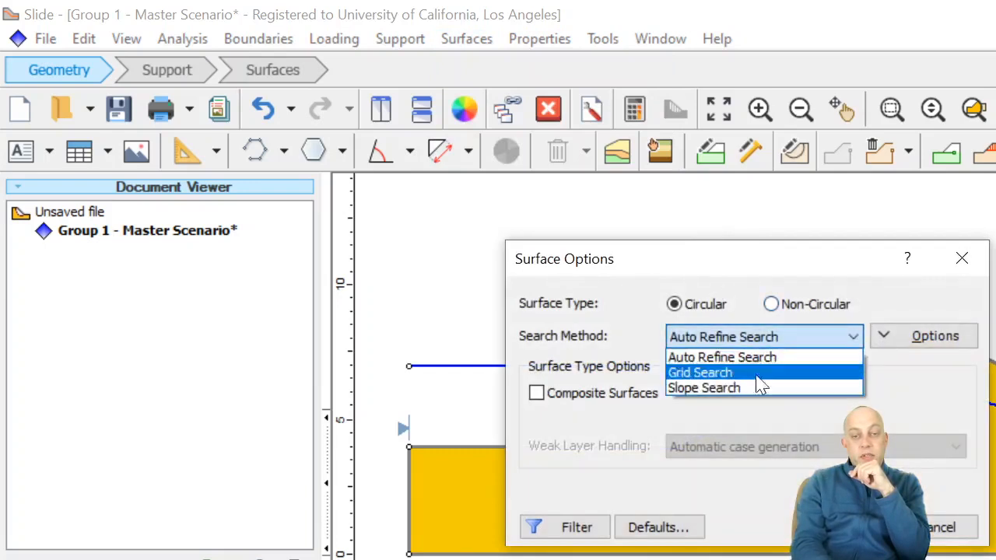
{"action": "left_click", "coordinate": [700, 372]}
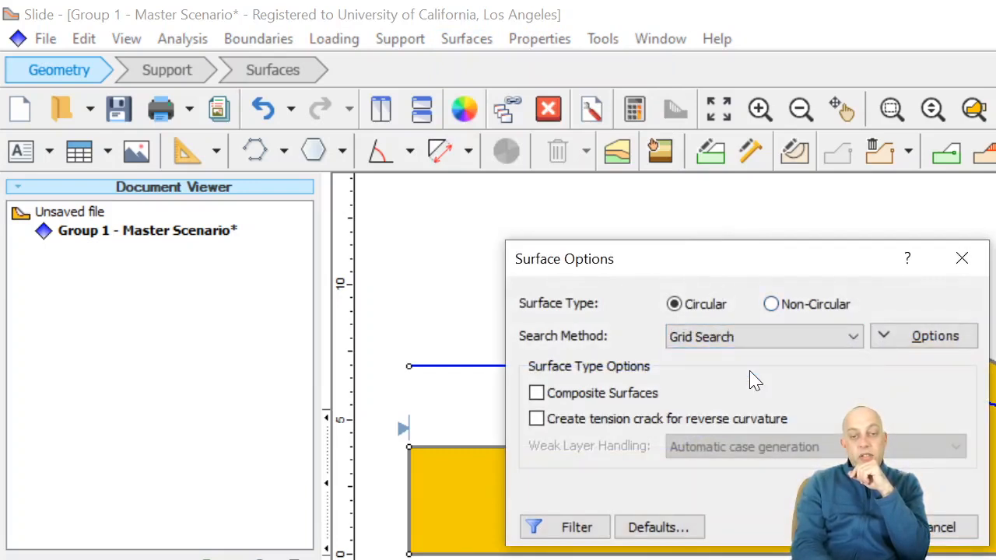
{"action": "left_click", "coordinate": [961, 258]}
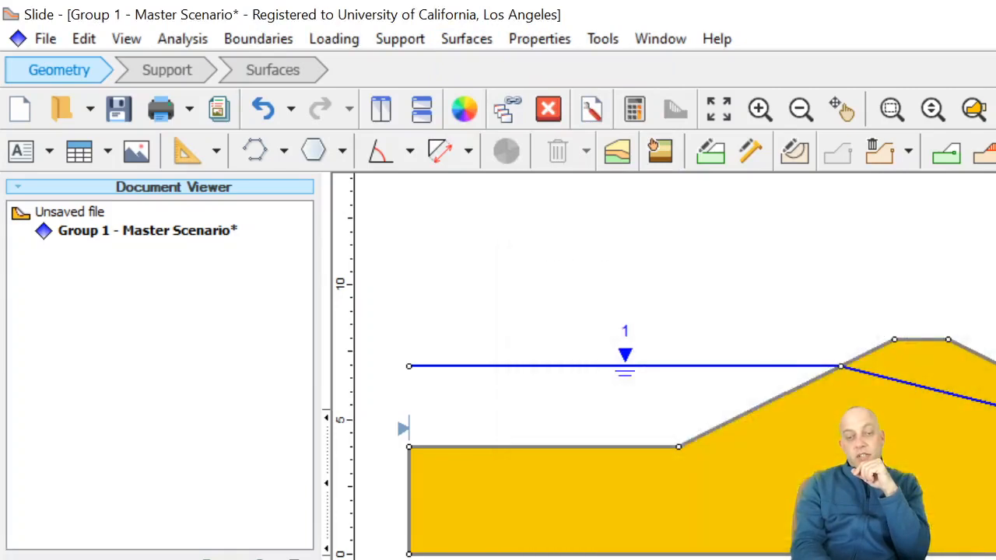
{"action": "mouse_move", "coordinate": [795, 151]}
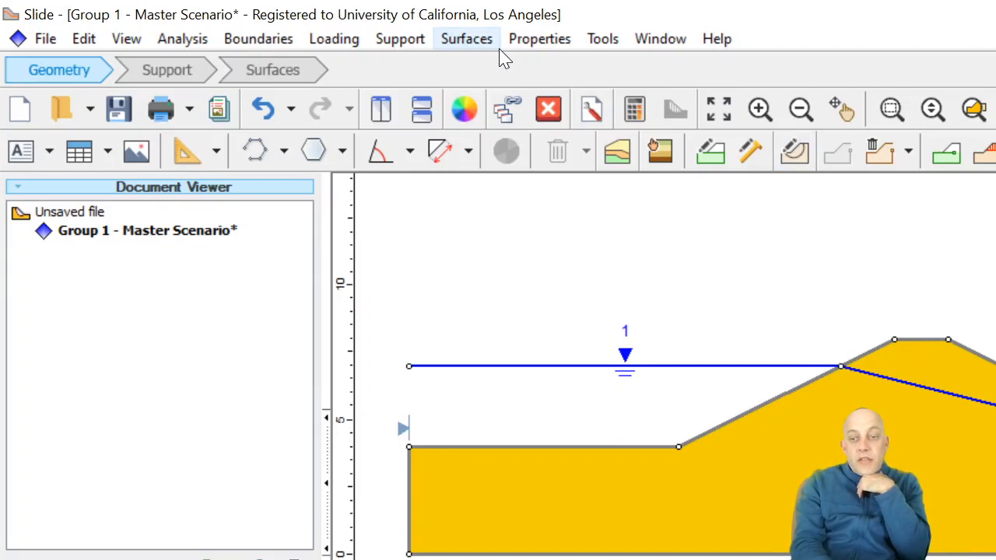
{"action": "mouse_move", "coordinate": [491, 48]}
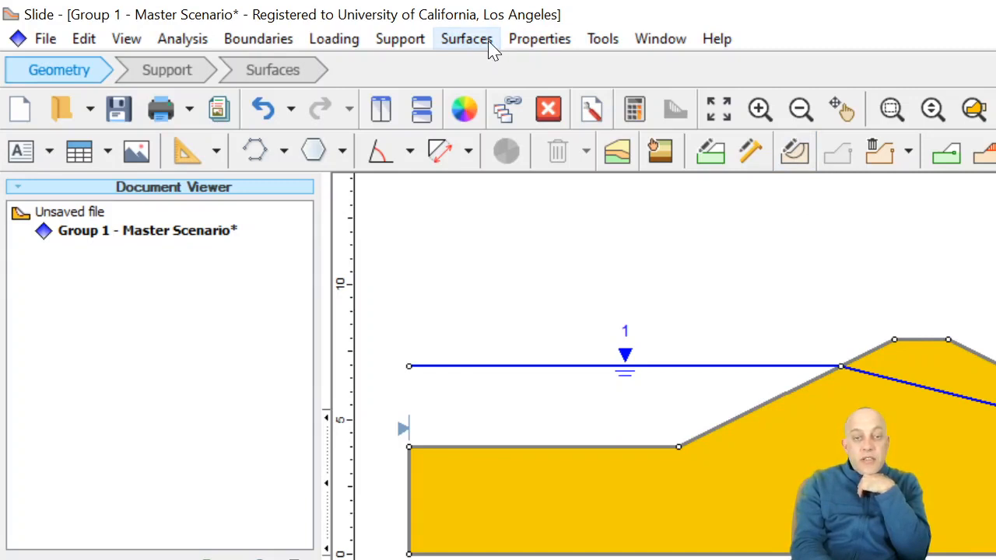
Step: Generate an Auto Grid of slip-circle centres with 20 intervals in X and Y
{"action": "left_click", "coordinate": [466, 38]}
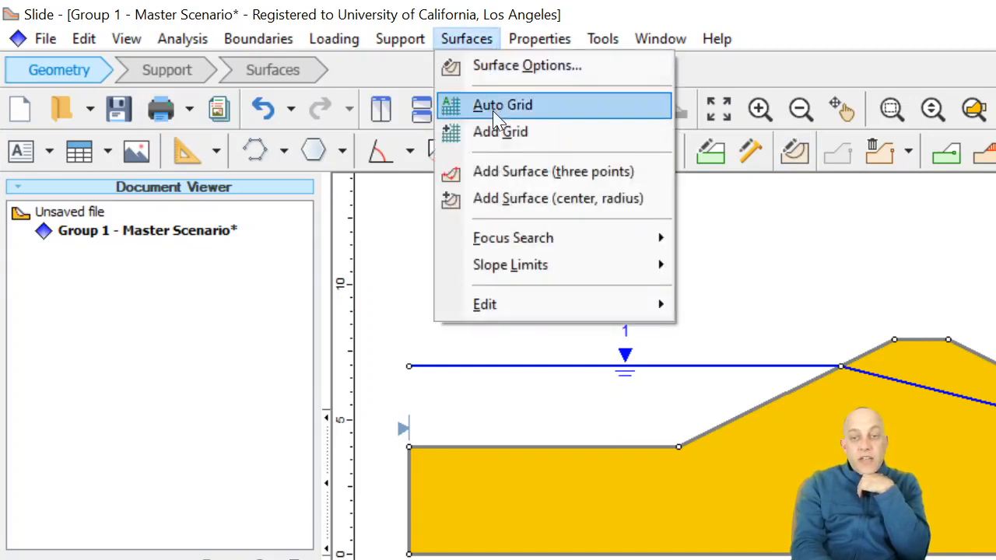
{"action": "left_click", "coordinate": [502, 104]}
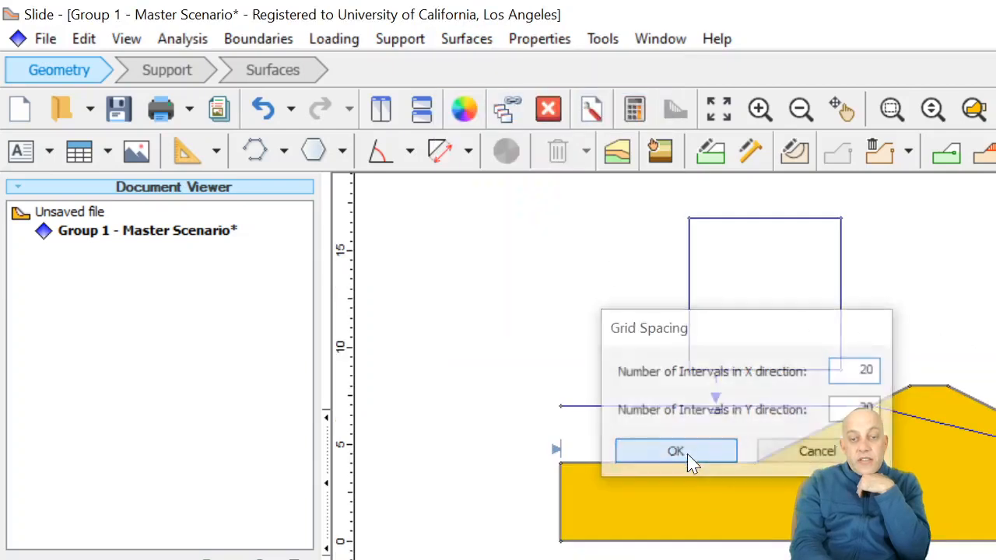
{"action": "left_click", "coordinate": [676, 451]}
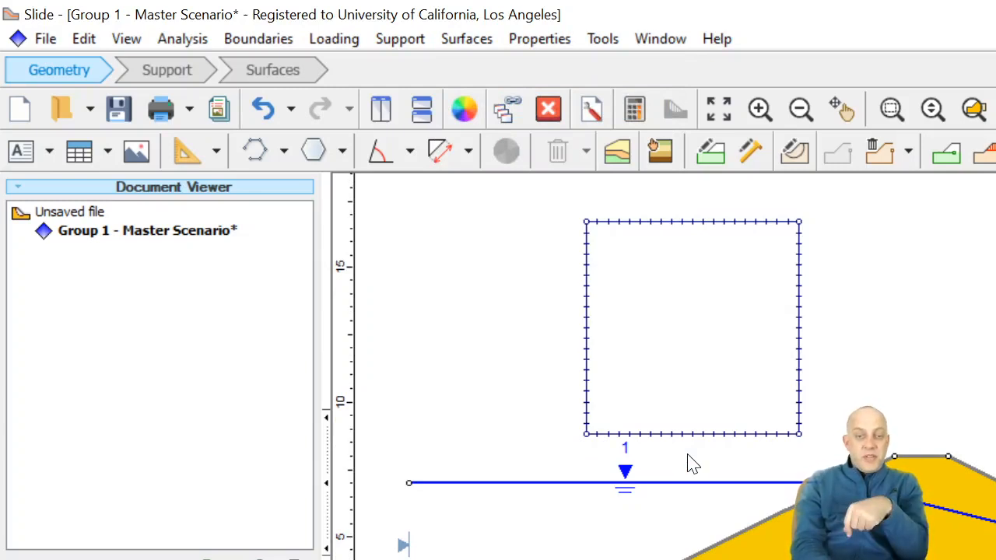
{"action": "mouse_move", "coordinate": [634, 109]}
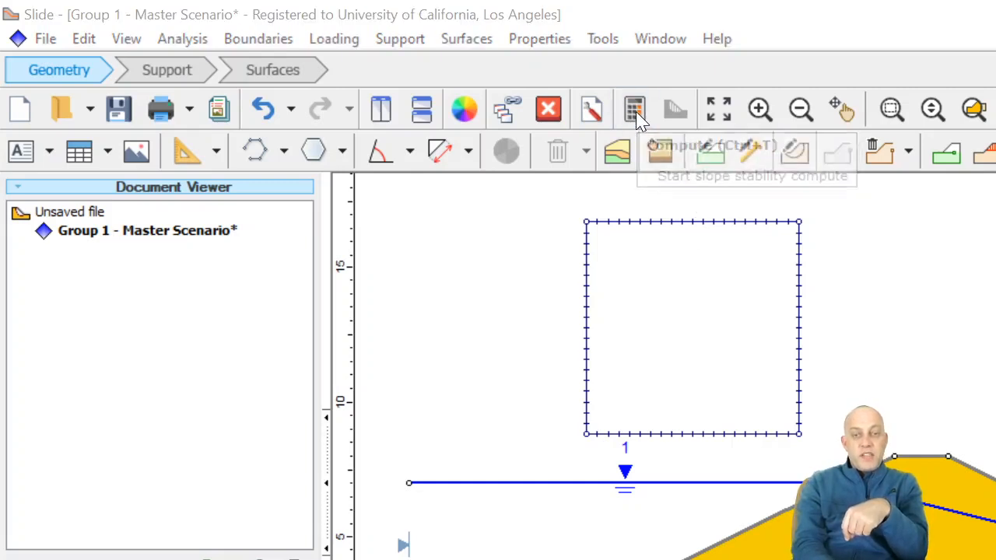
Step: Save as SeepageAnalysis_WaterSurfaces, compute the analysis, and open the results in Interpret
{"action": "left_click", "coordinate": [633, 108]}
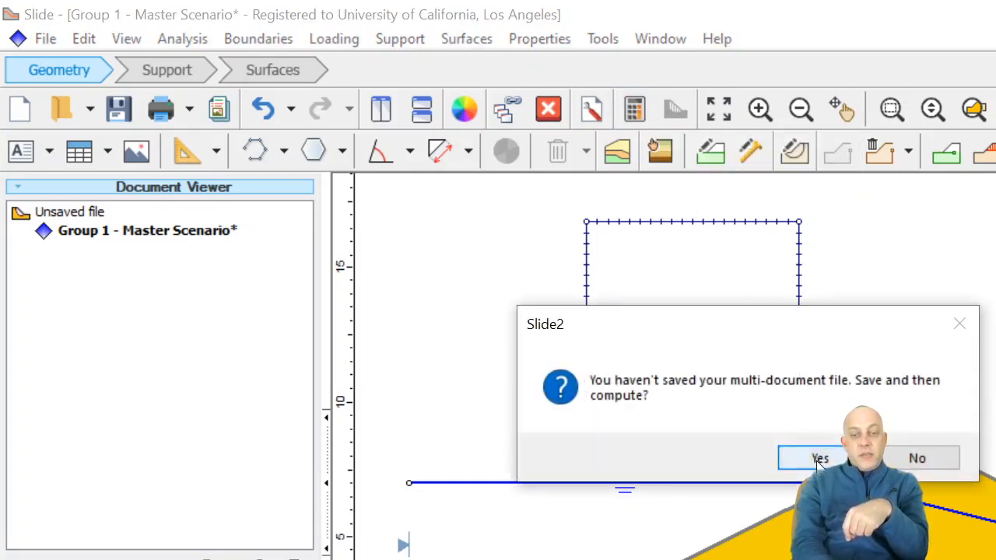
{"action": "left_click", "coordinate": [809, 457]}
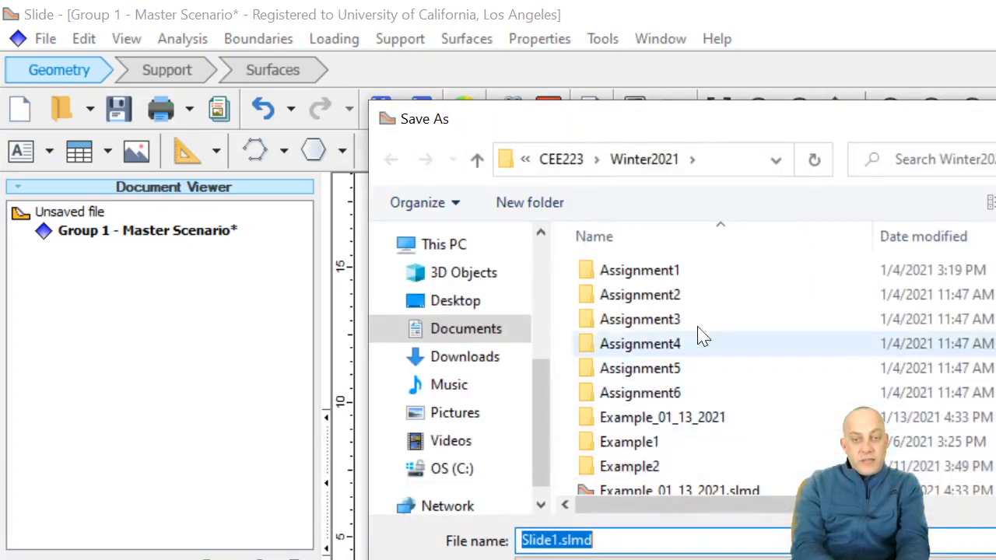
{"action": "mouse_move", "coordinate": [588, 522]}
{"action": "type", "text": "eepageAnalys"}
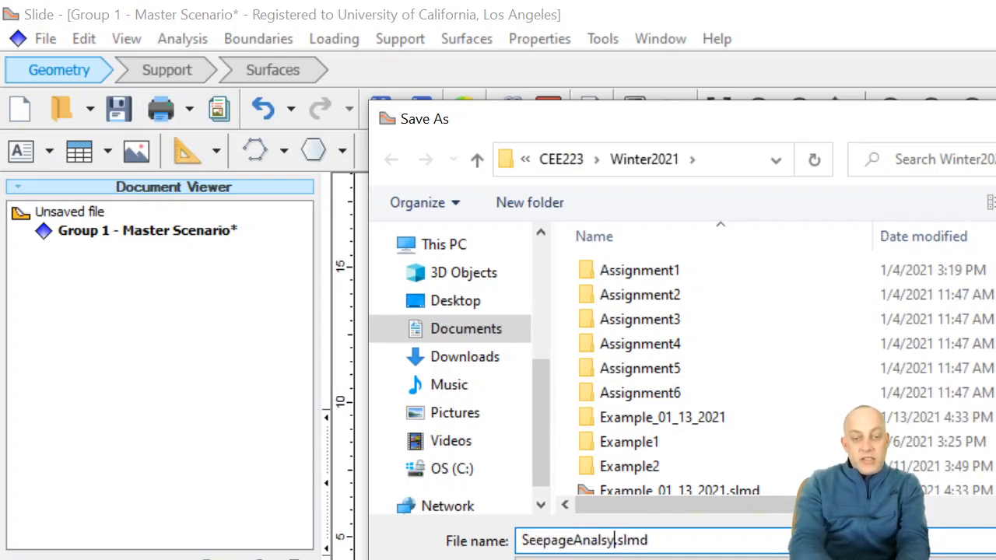
{"action": "type", "text": "is_"}
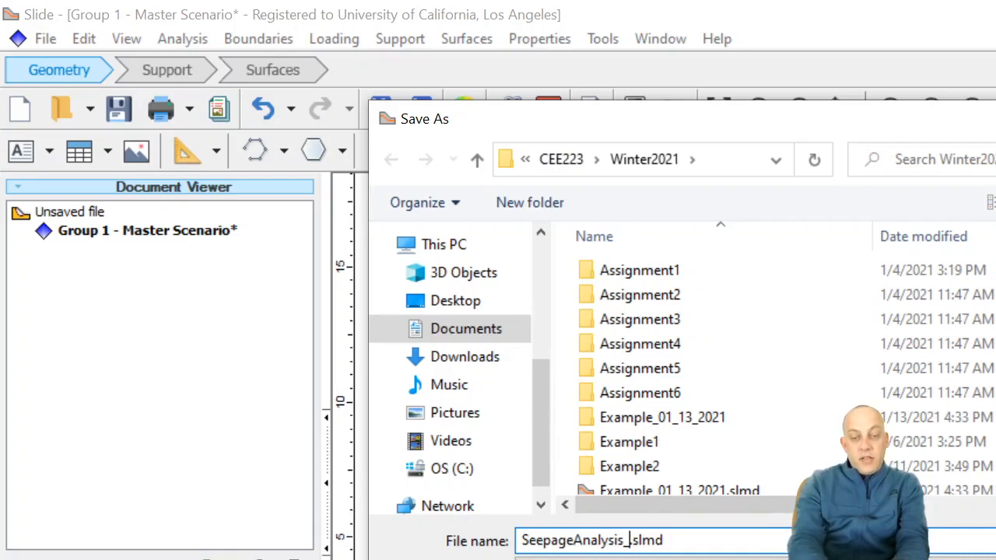
{"action": "type", "text": "Wa"}
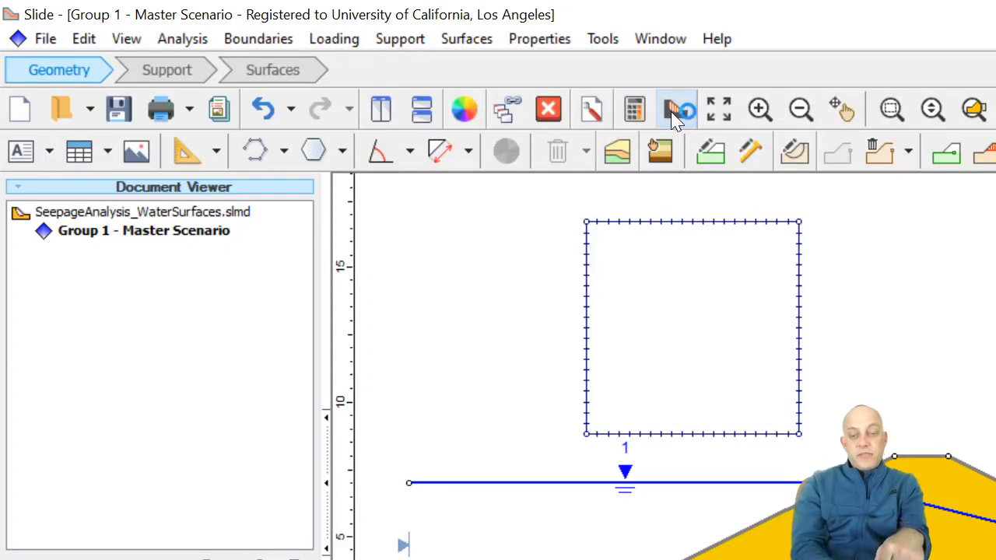
{"action": "left_click", "coordinate": [674, 109]}
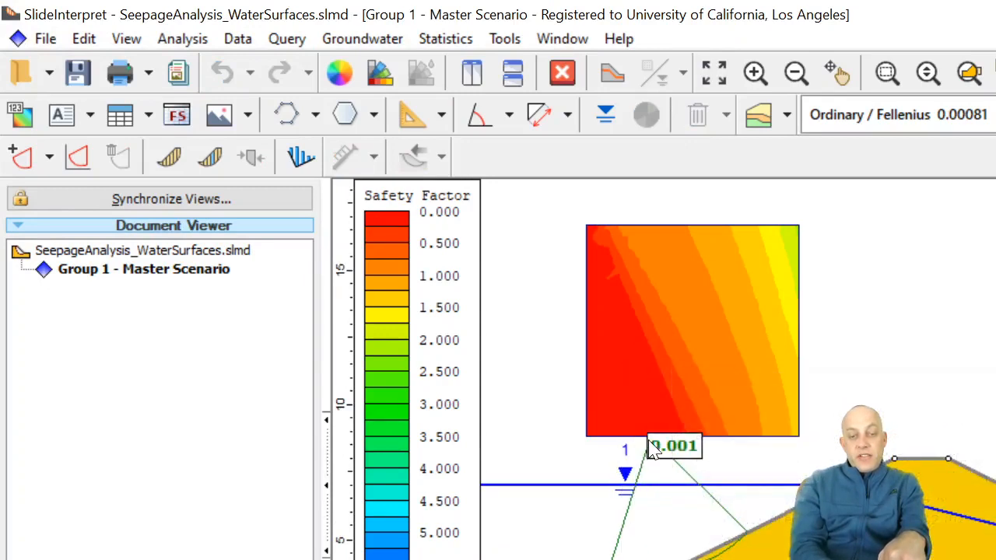
Step: Return from Interpret to the SeepageAnalysis_WaterSurfaces model in the modeler
{"action": "left_click", "coordinate": [673, 445]}
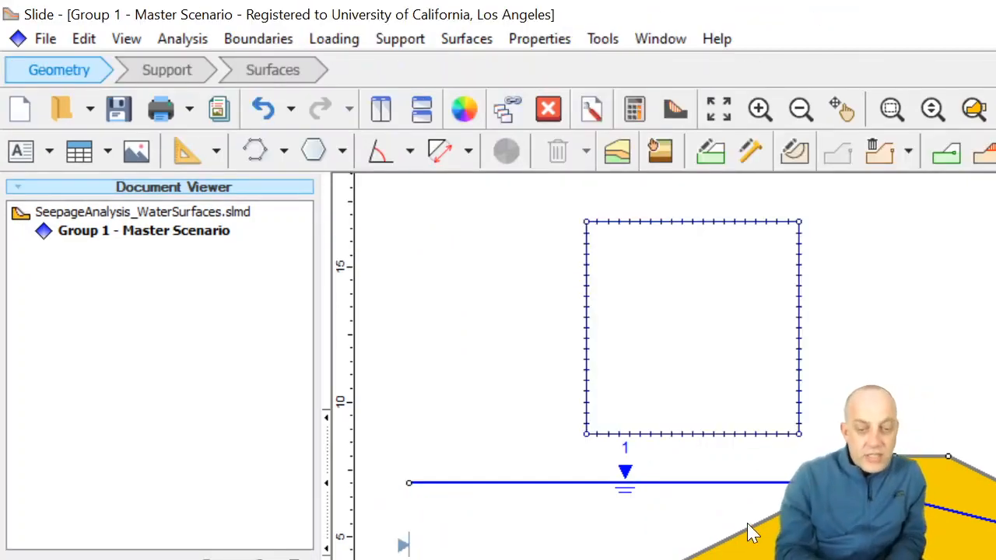
{"action": "mouse_move", "coordinate": [677, 549]}
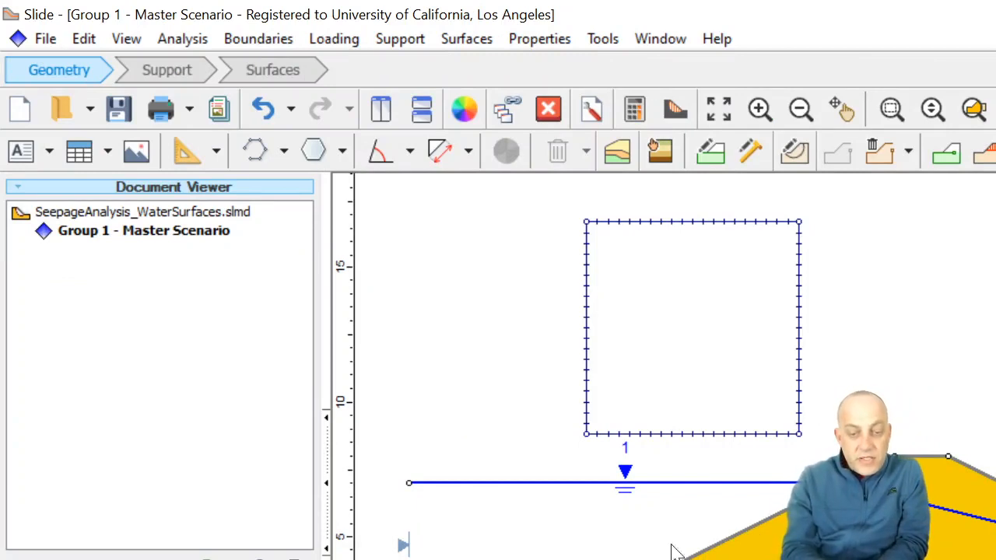
{"action": "mouse_move", "coordinate": [661, 556]}
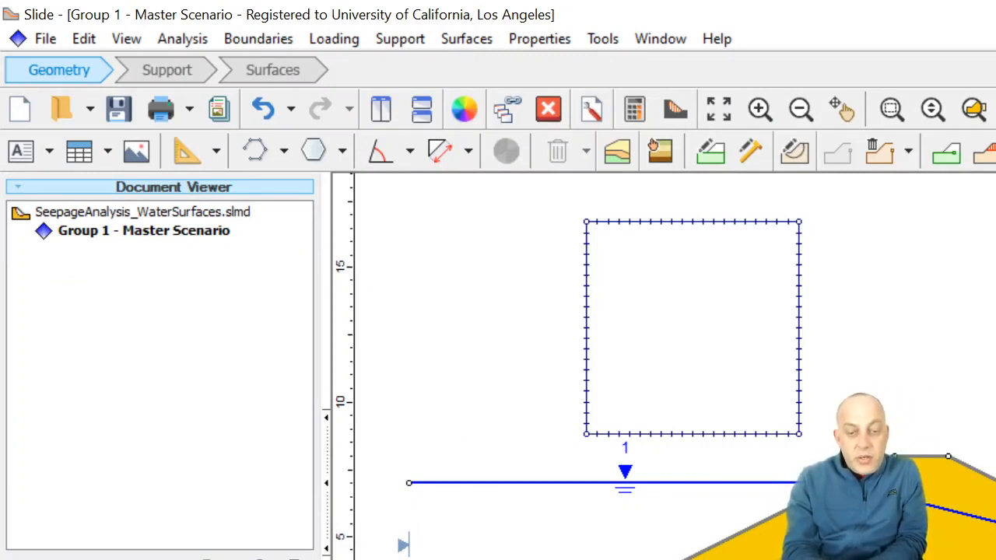
{"action": "mouse_move", "coordinate": [685, 511]}
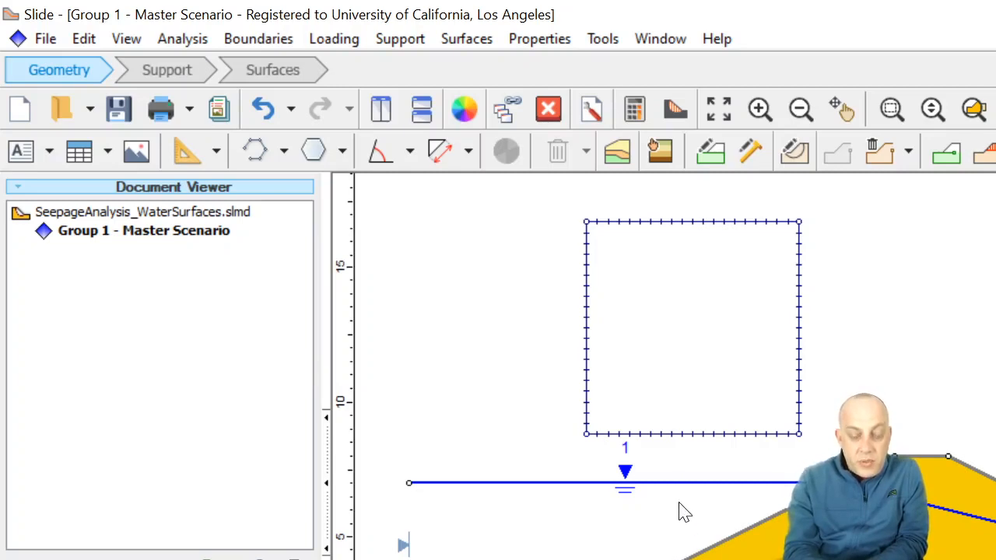
{"action": "mouse_move", "coordinate": [644, 481]}
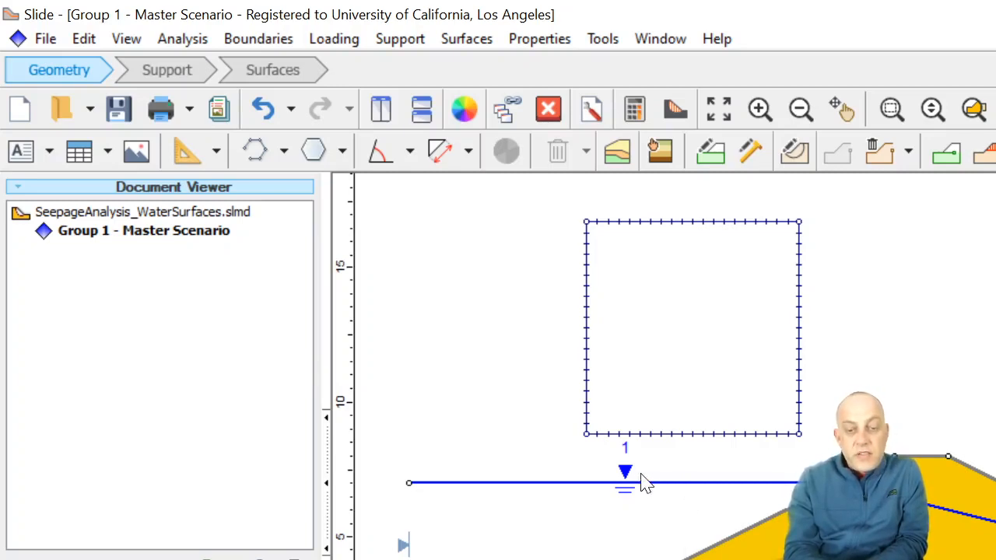
{"action": "mouse_move", "coordinate": [708, 506]}
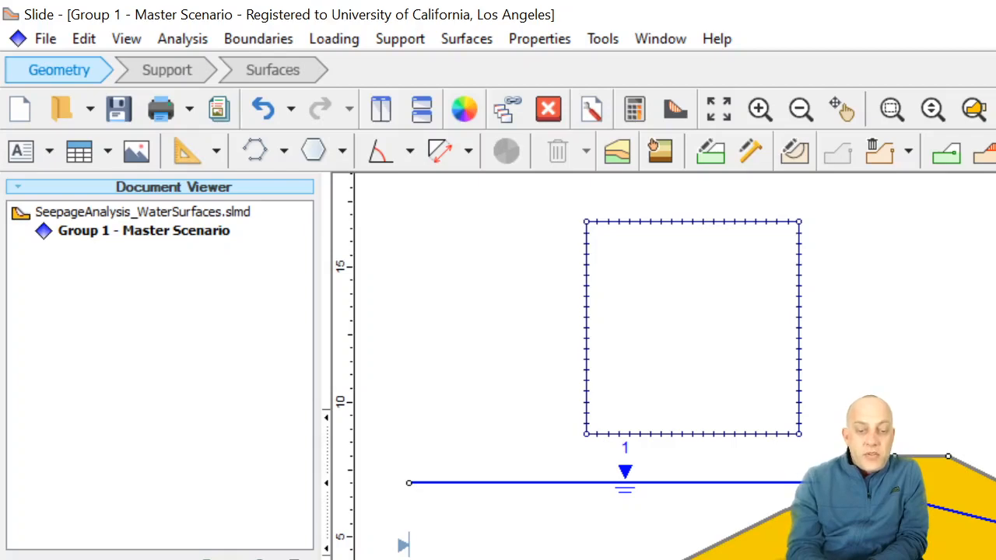
{"action": "mouse_move", "coordinate": [681, 543]}
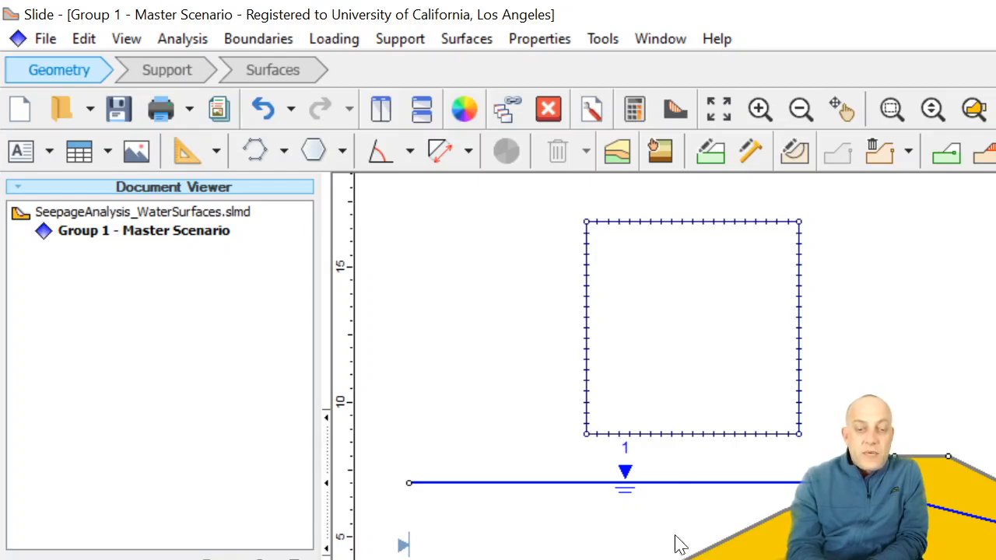
{"action": "mouse_move", "coordinate": [677, 552]}
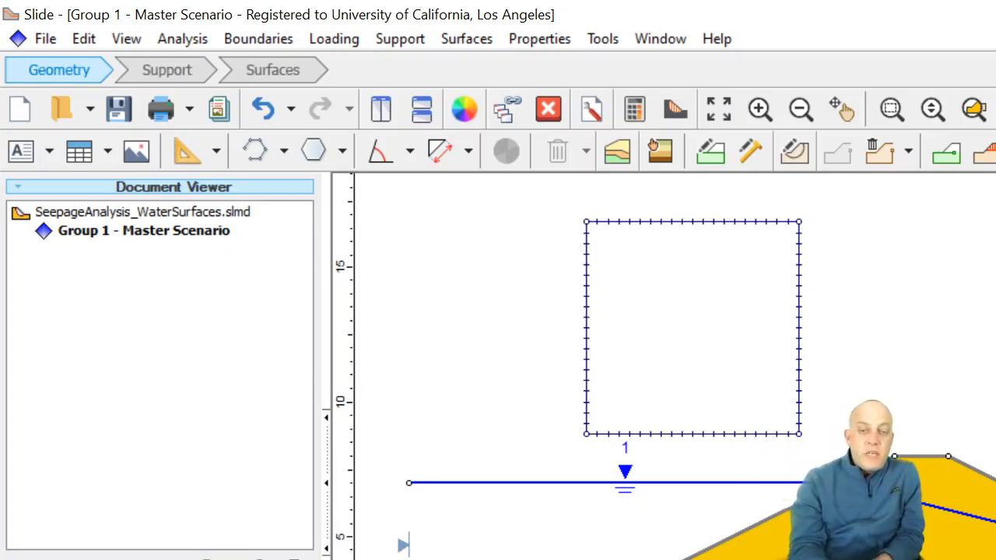
{"action": "mouse_move", "coordinate": [592, 509]}
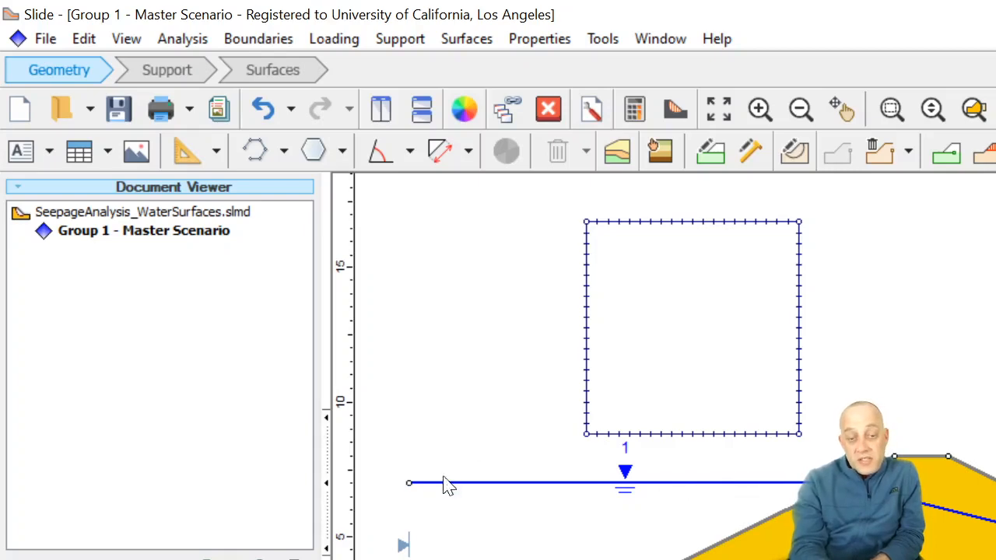
{"action": "mouse_move", "coordinate": [759, 512]}
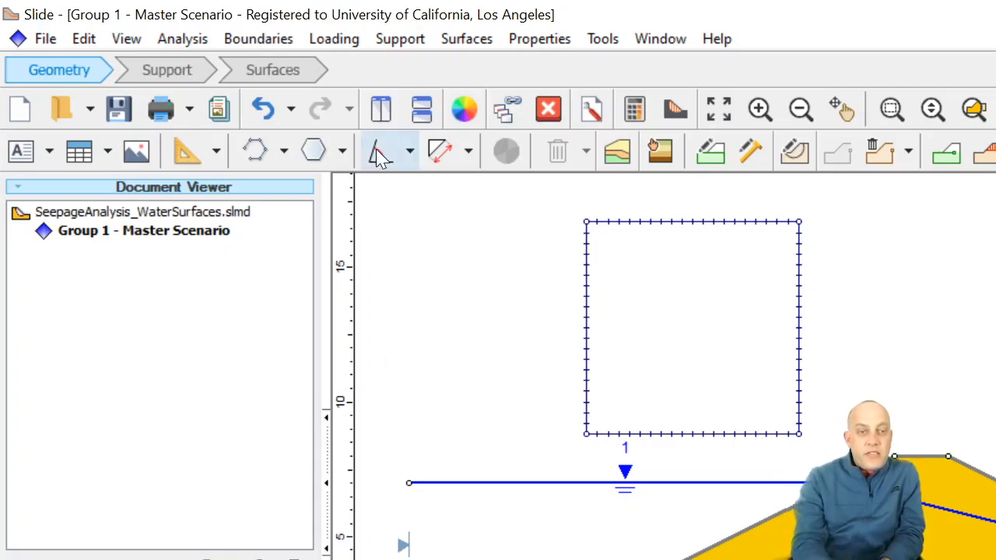
Step: Add a 30 kN/m2 distributed load, switching to a triangular 30-to-0 load along the slope
{"action": "left_click", "coordinate": [334, 38]}
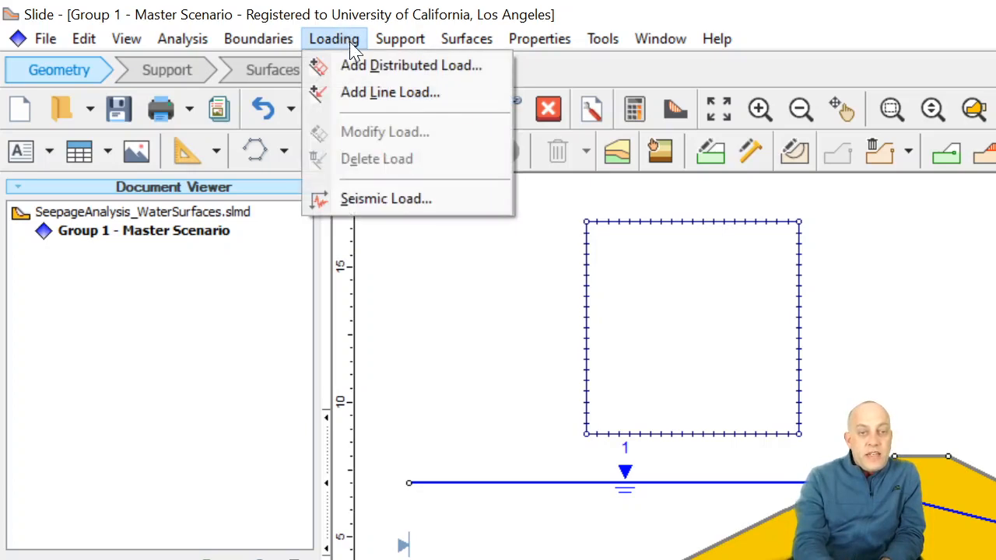
{"action": "left_click", "coordinate": [411, 65]}
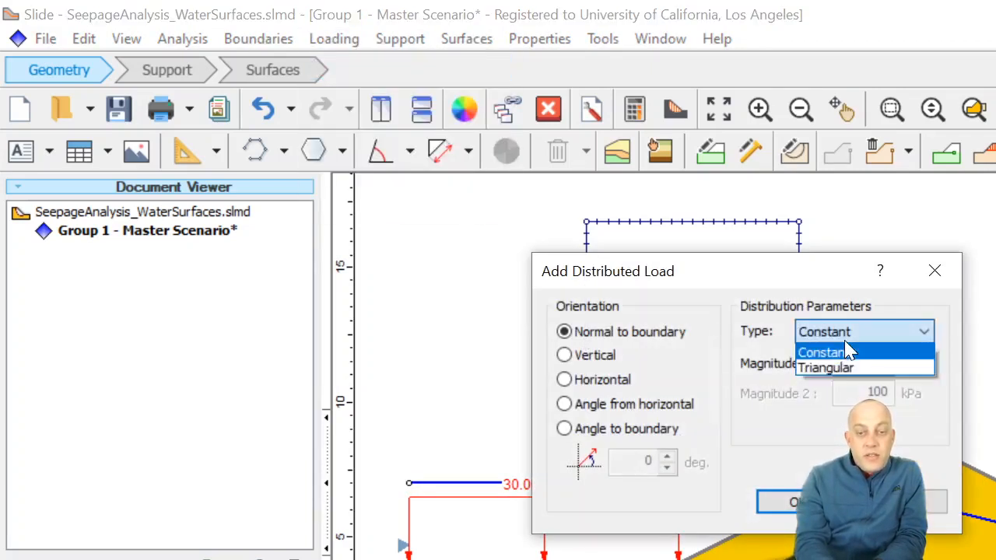
{"action": "left_click", "coordinate": [827, 367]}
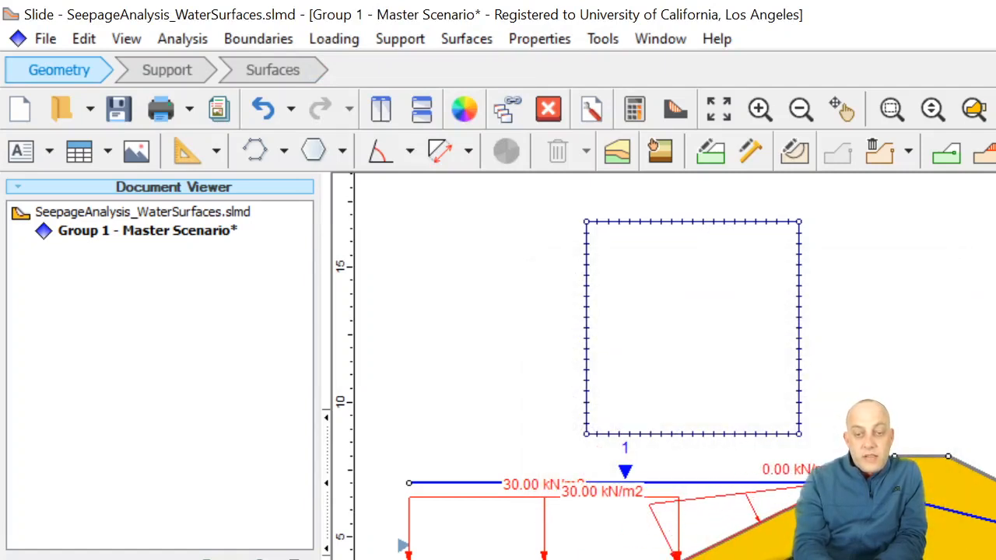
{"action": "mouse_move", "coordinate": [663, 507]}
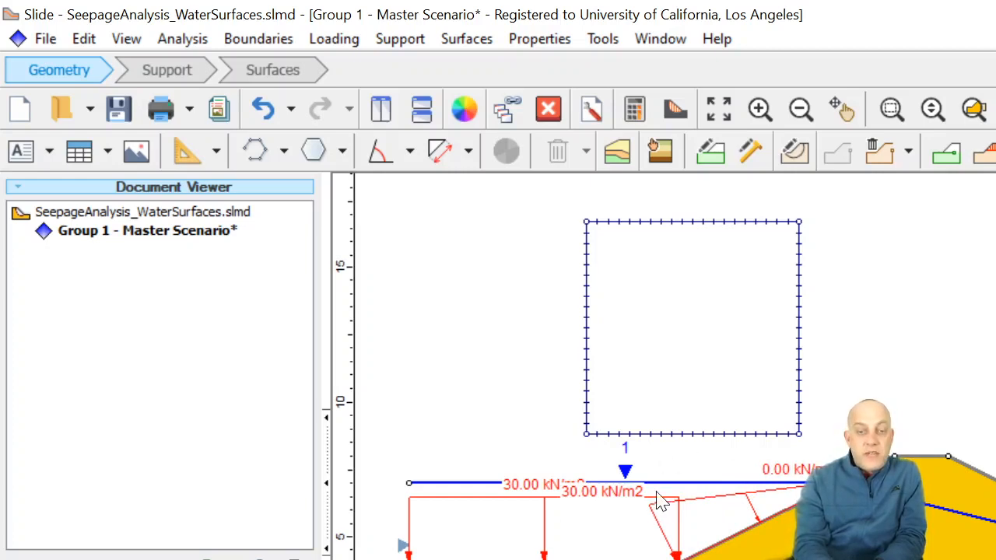
{"action": "mouse_move", "coordinate": [676, 109]}
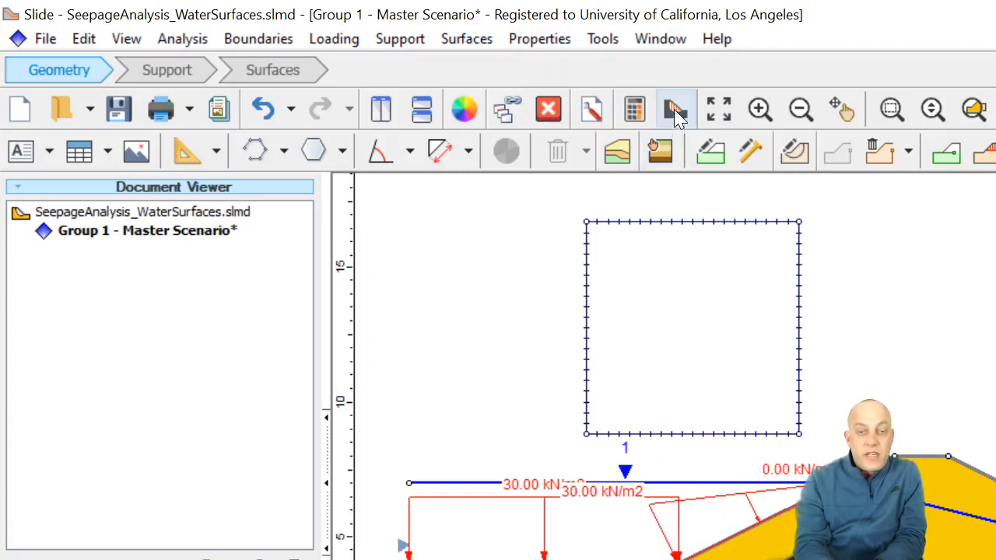
{"action": "left_click", "coordinate": [674, 108]}
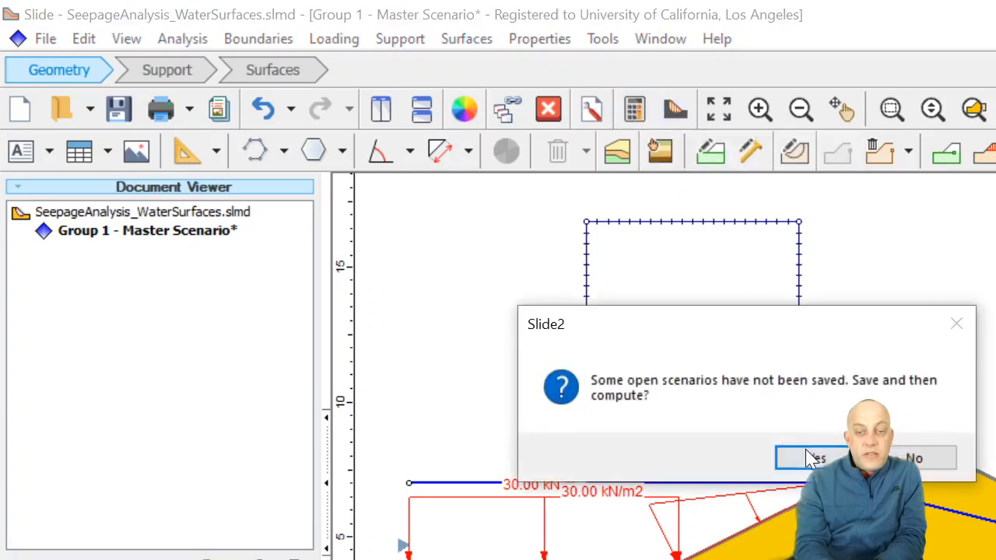
{"action": "left_click", "coordinate": [809, 457]}
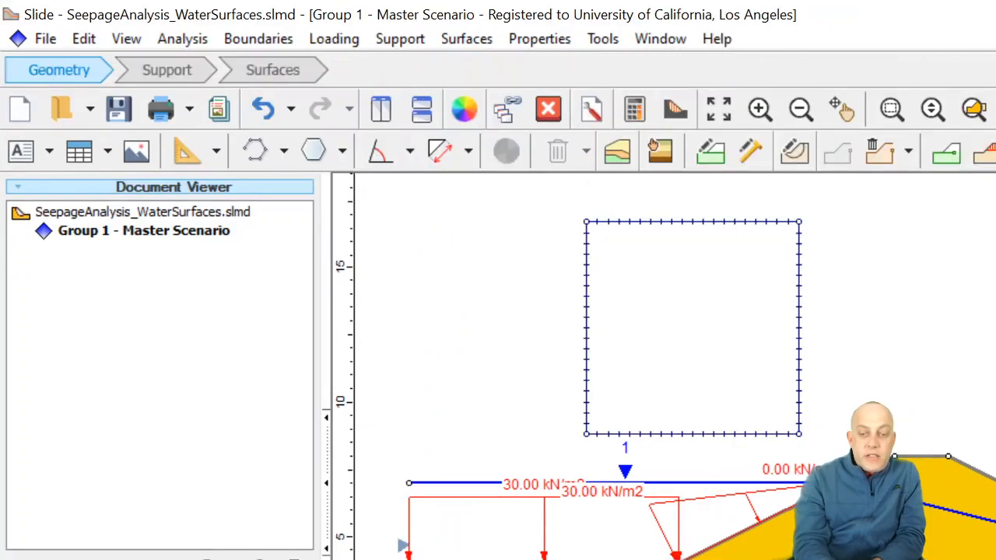
{"action": "mouse_move", "coordinate": [591, 276]}
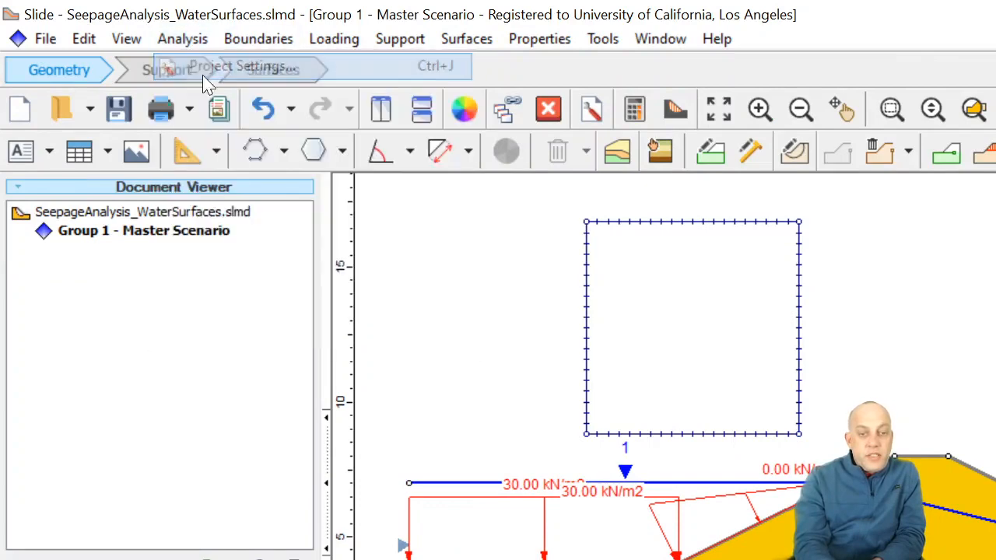
Step: Reconfirm the project settings and compute the model without the square boundary
{"action": "left_click", "coordinate": [241, 65]}
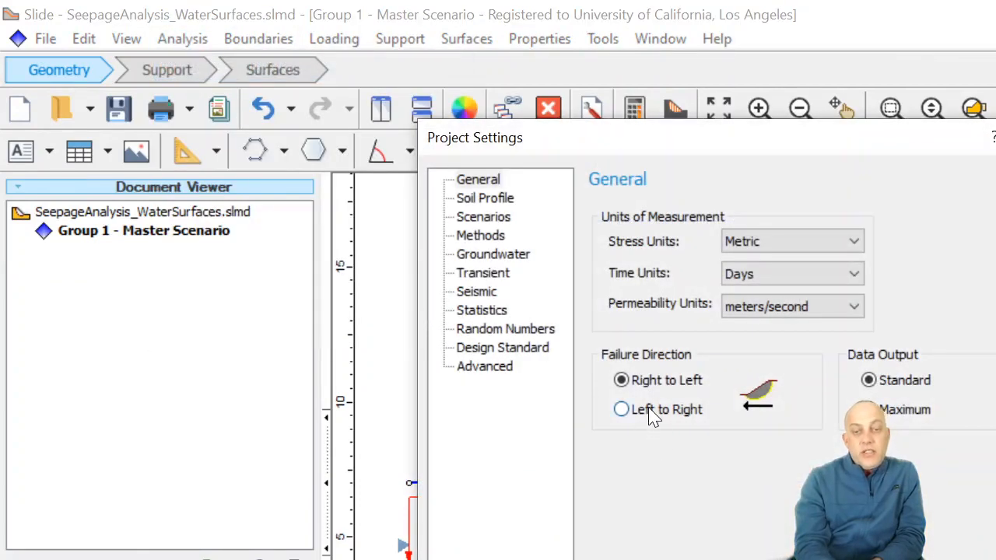
{"action": "left_click", "coordinate": [621, 409]}
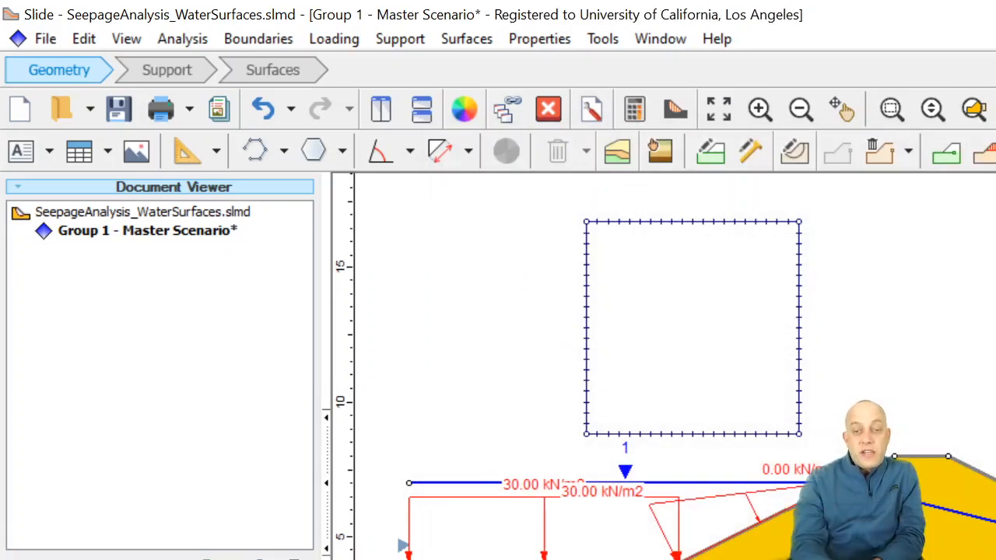
{"action": "mouse_move", "coordinate": [804, 374]}
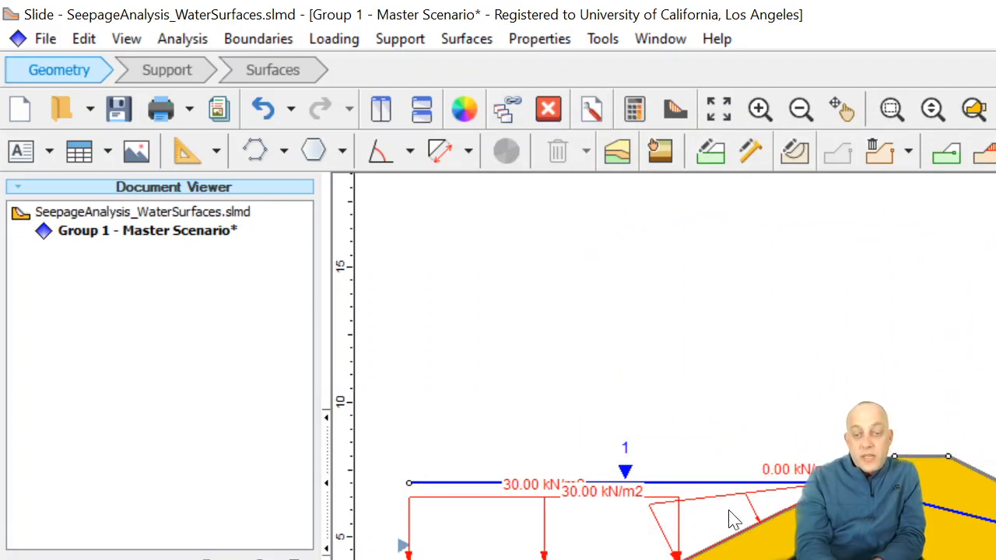
{"action": "mouse_move", "coordinate": [957, 510]}
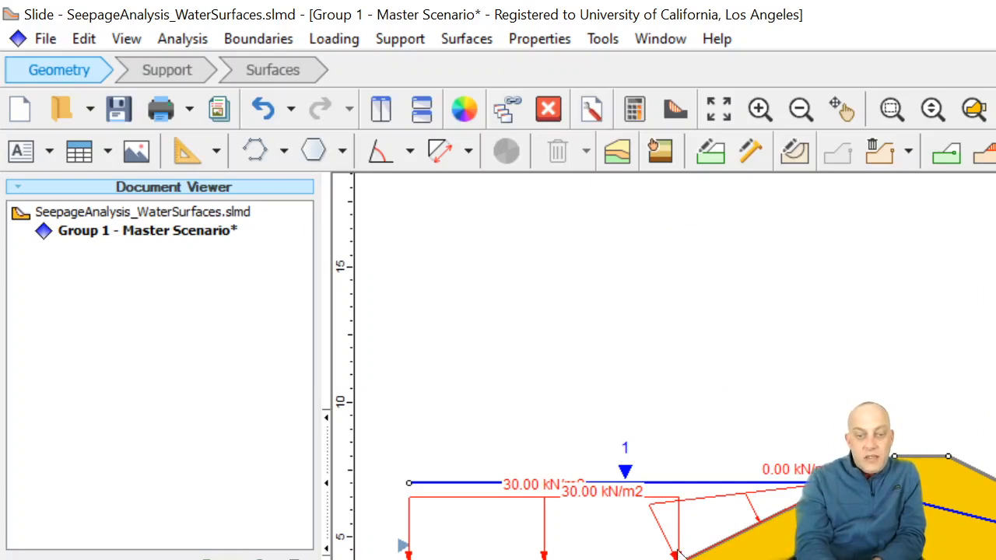
{"action": "mouse_move", "coordinate": [692, 512]}
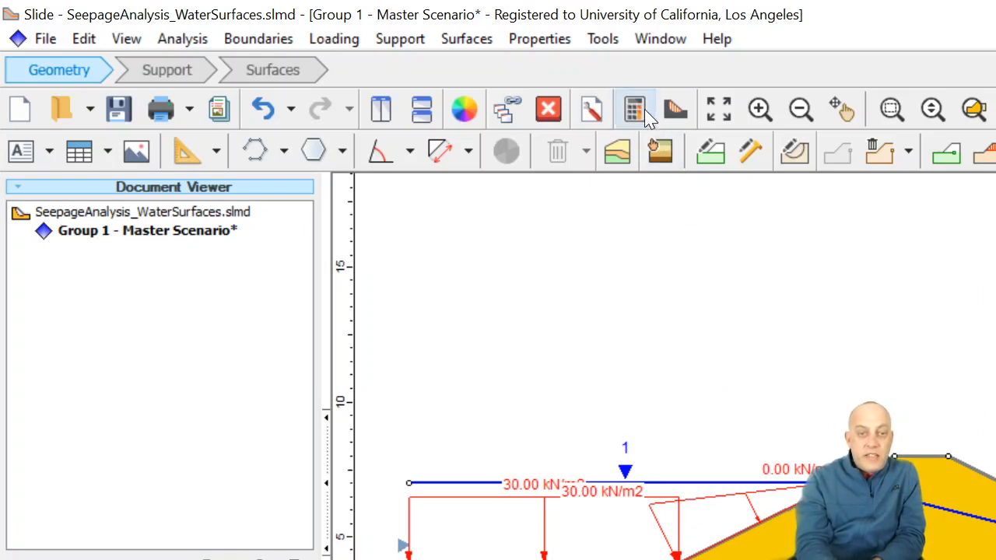
{"action": "left_click", "coordinate": [119, 108]}
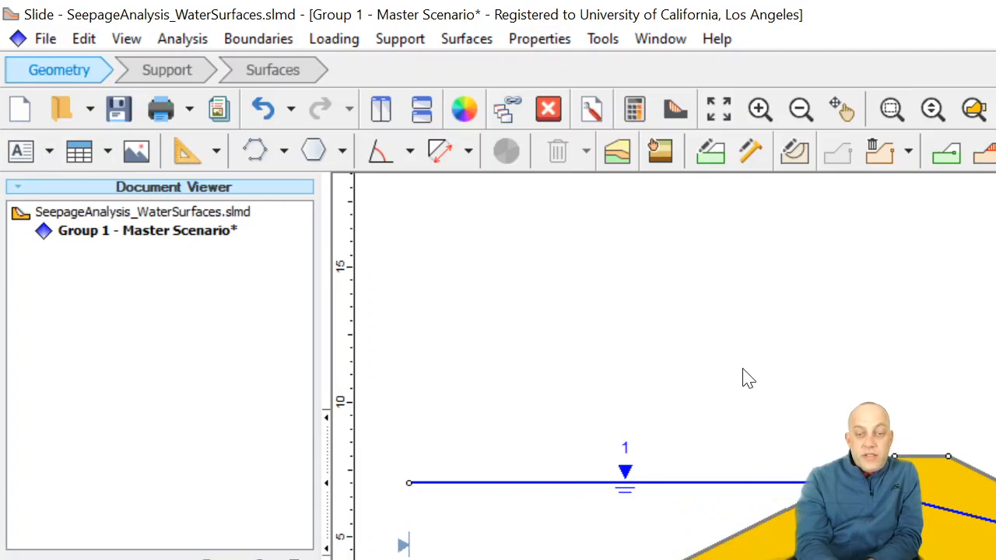
{"action": "mouse_move", "coordinate": [747, 494]}
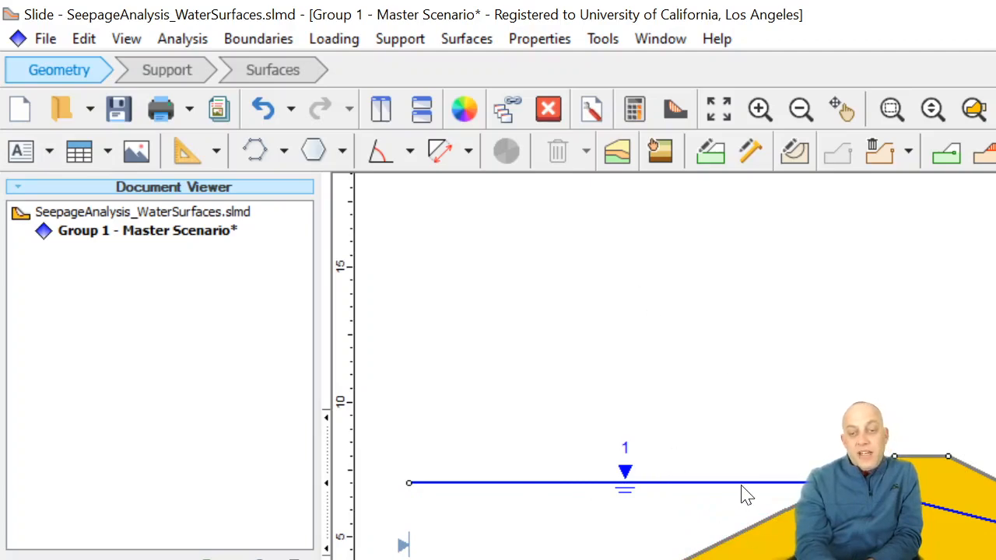
{"action": "mouse_move", "coordinate": [745, 491]}
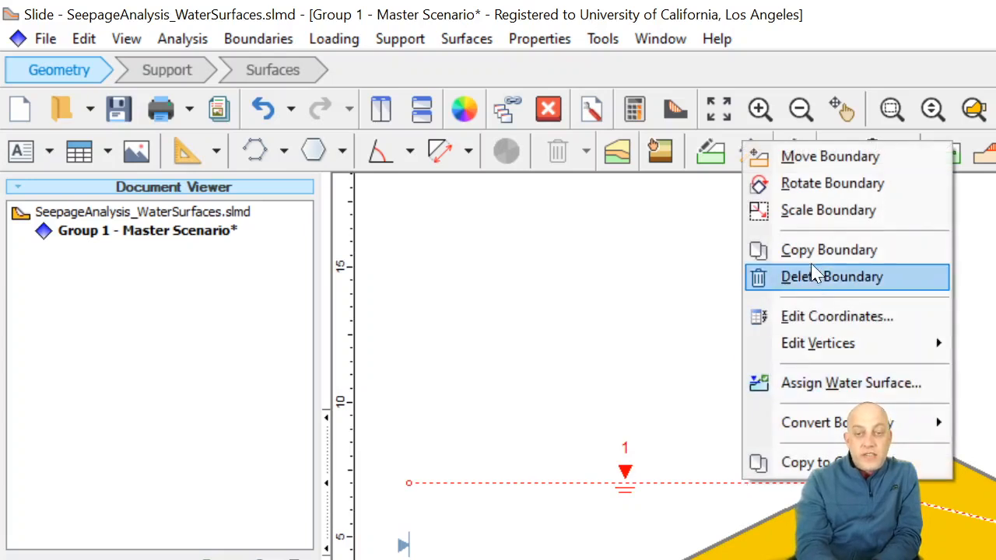
{"action": "mouse_move", "coordinate": [817, 250]}
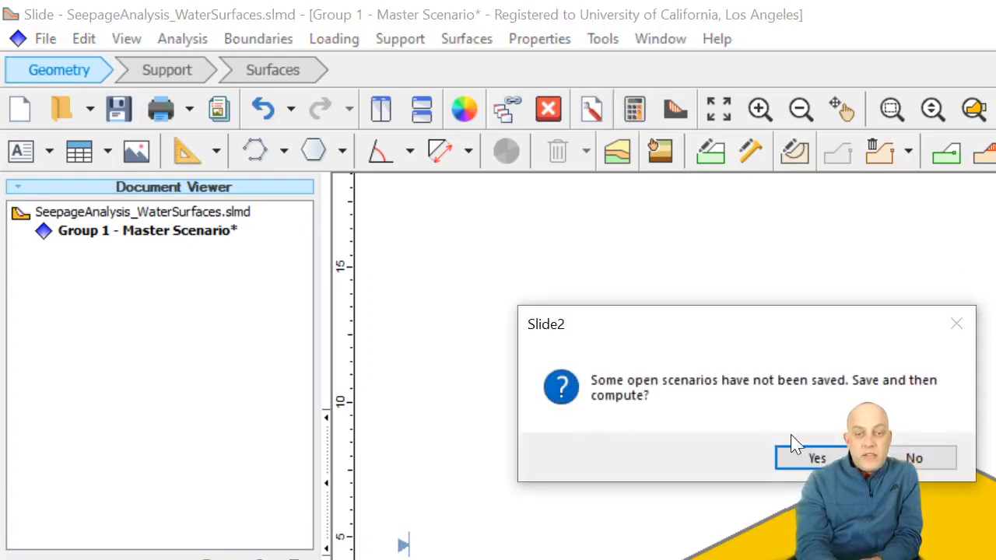
Step: Save the water-free model and compute it, giving an Ordinary/Fellenius factor of 1.9
{"action": "left_click", "coordinate": [816, 458]}
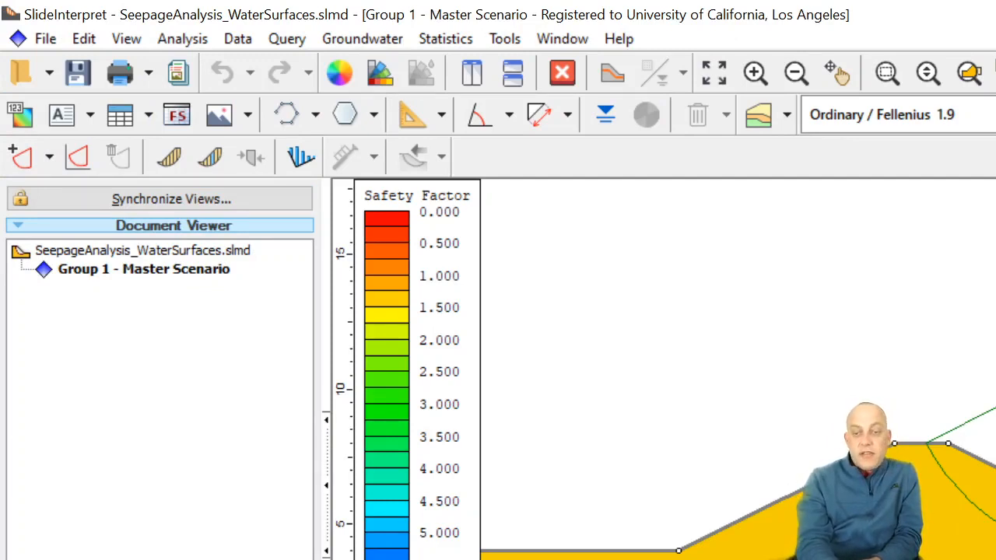
{"action": "mouse_move", "coordinate": [681, 505]}
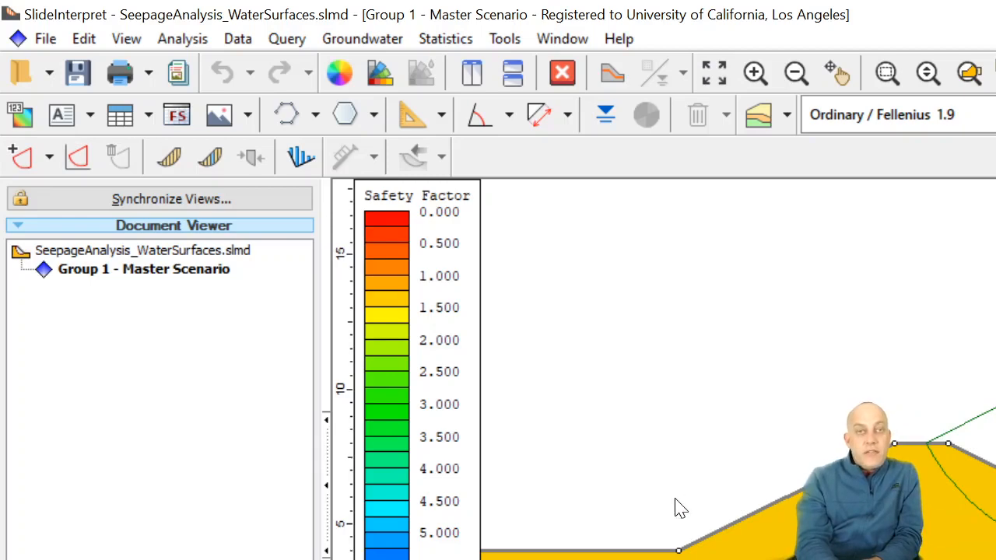
{"action": "mouse_move", "coordinate": [724, 517]}
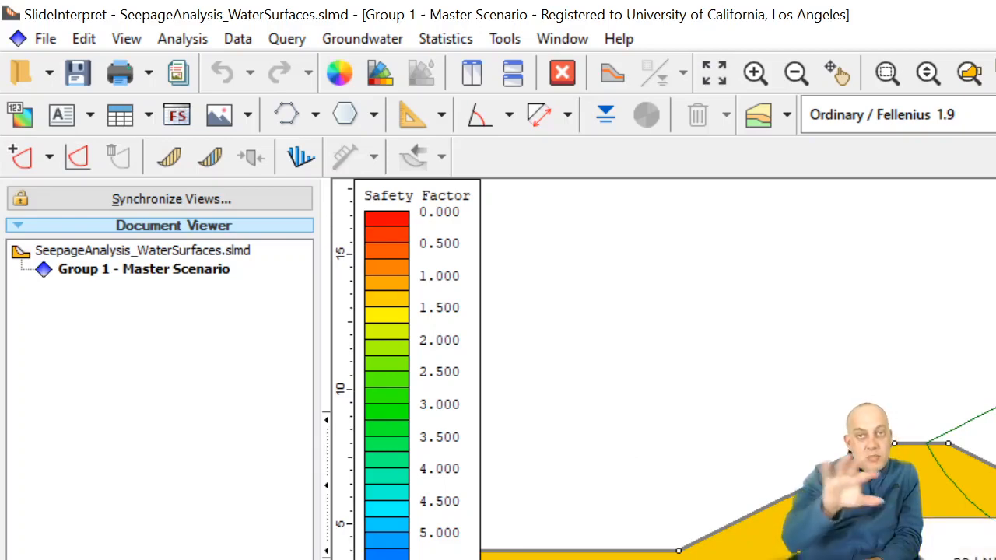
{"action": "mouse_move", "coordinate": [747, 489]}
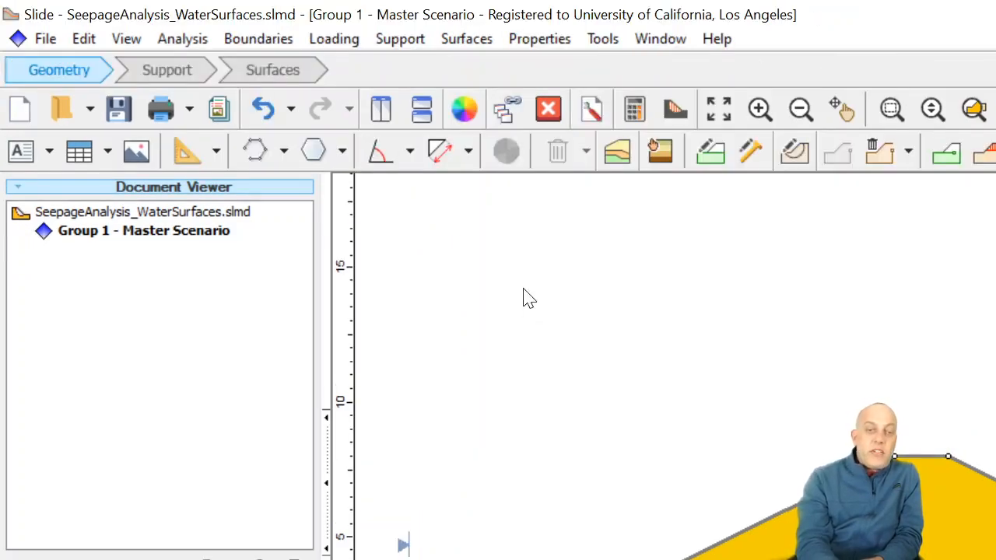
{"action": "mouse_move", "coordinate": [507, 308]}
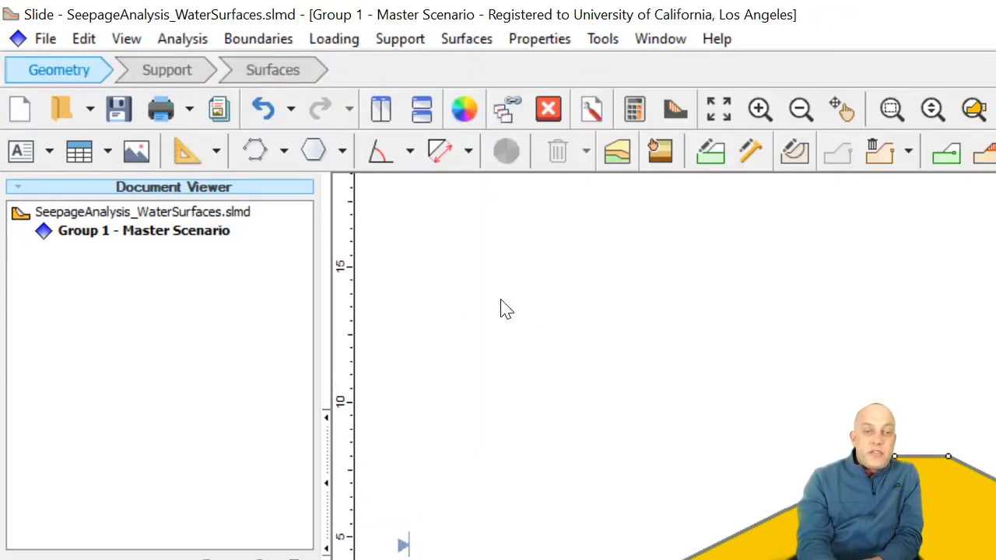
Step: Add a horizontal water table across the levee, assigned to all five materials
{"action": "left_click", "coordinate": [258, 38]}
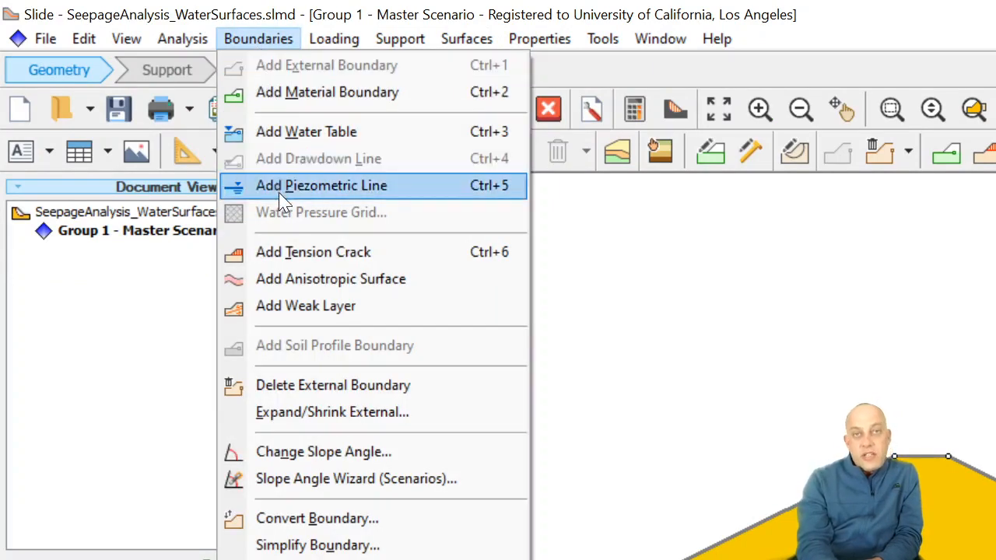
{"action": "mouse_move", "coordinate": [306, 131]}
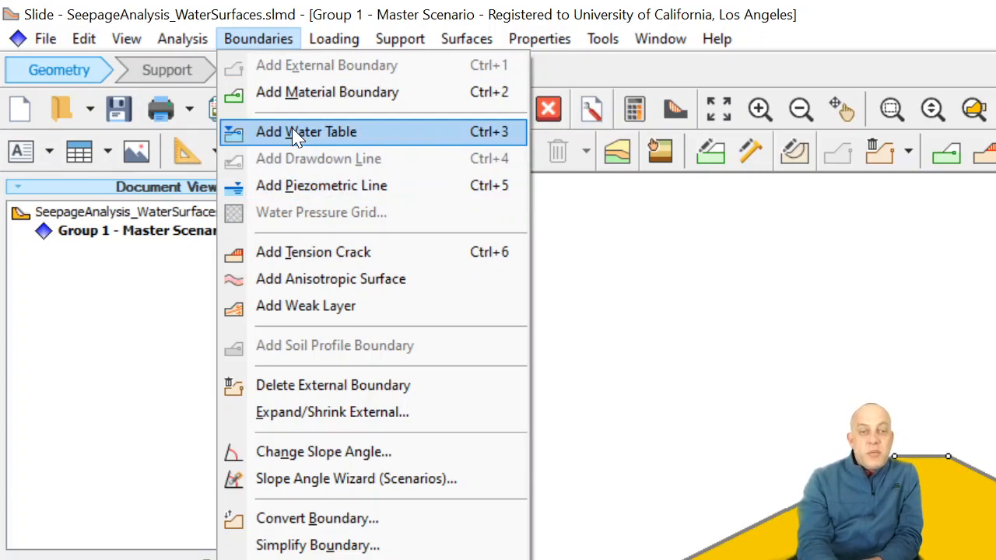
{"action": "mouse_move", "coordinate": [326, 137]}
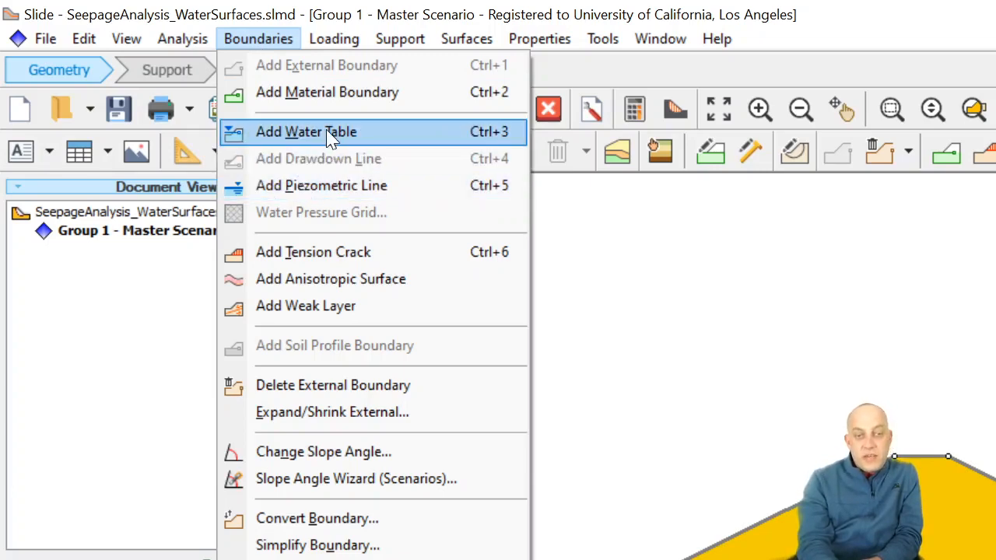
{"action": "left_click", "coordinate": [306, 131]}
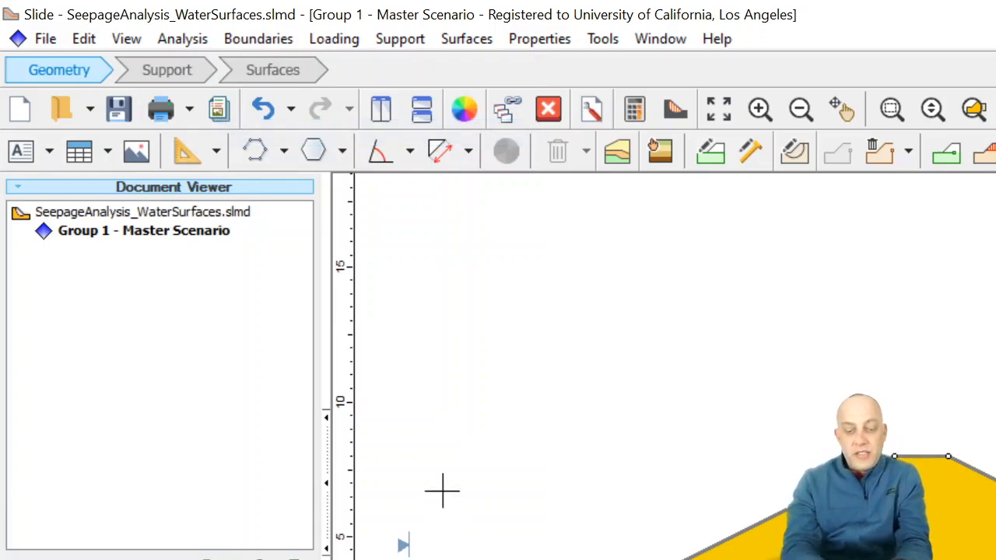
{"action": "left_click", "coordinate": [442, 490]}
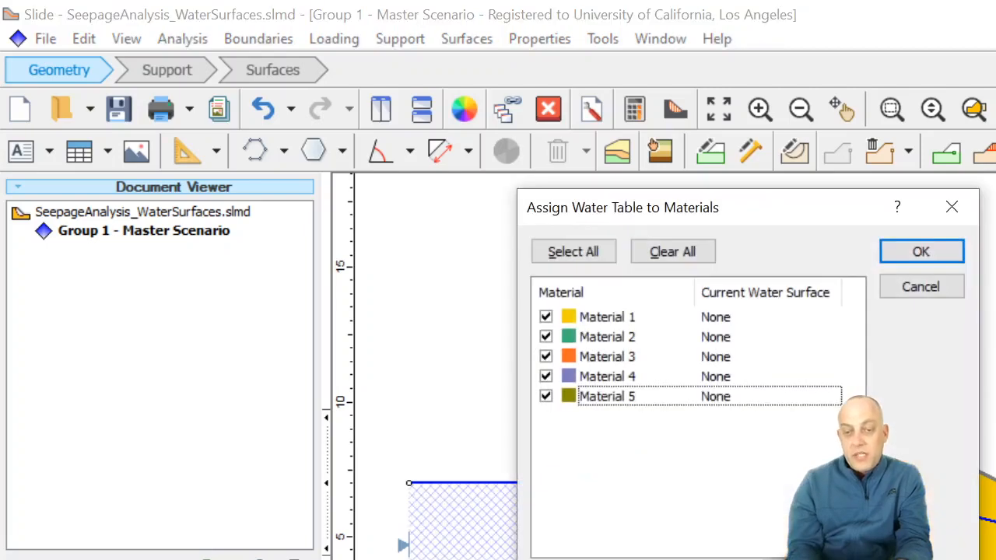
{"action": "left_click", "coordinate": [921, 251]}
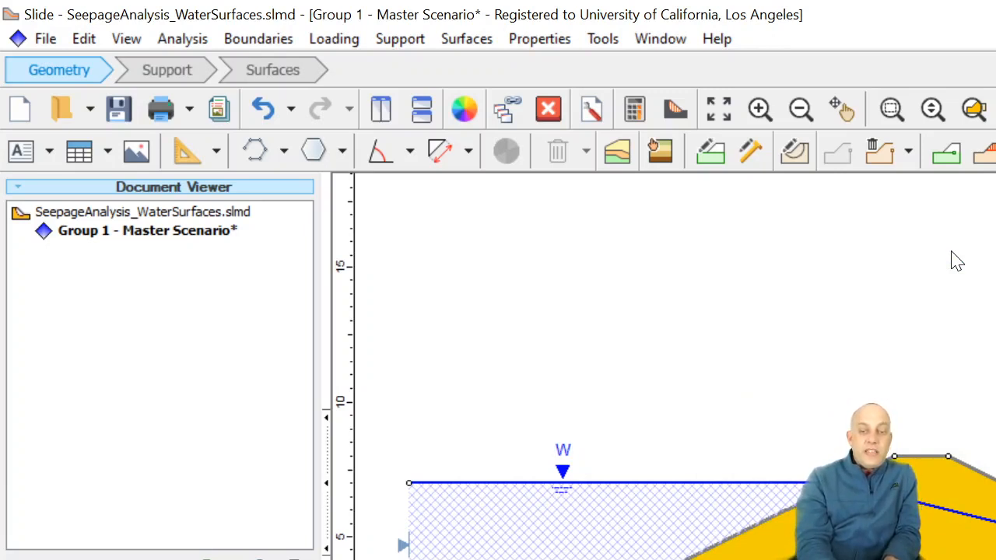
{"action": "mouse_move", "coordinate": [489, 479]}
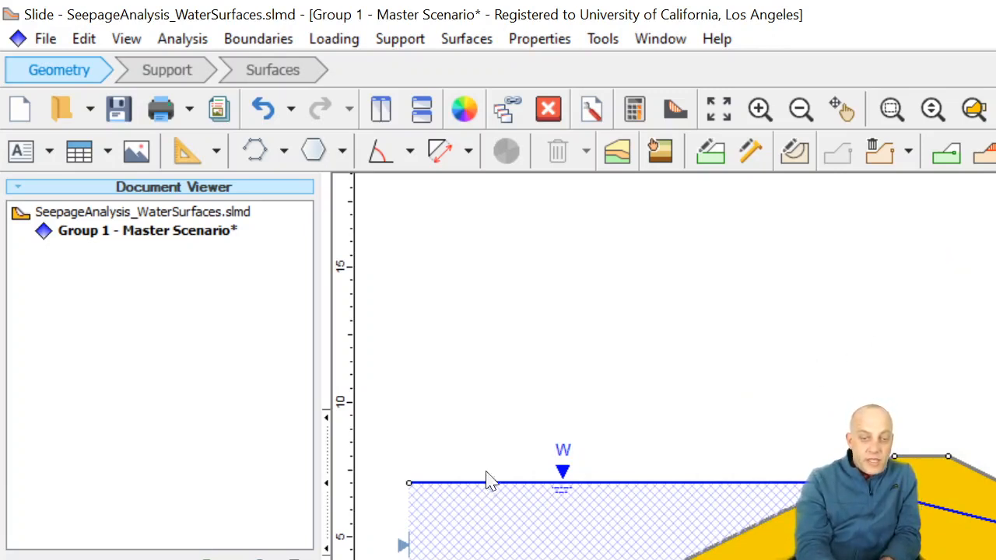
{"action": "mouse_move", "coordinate": [789, 489]}
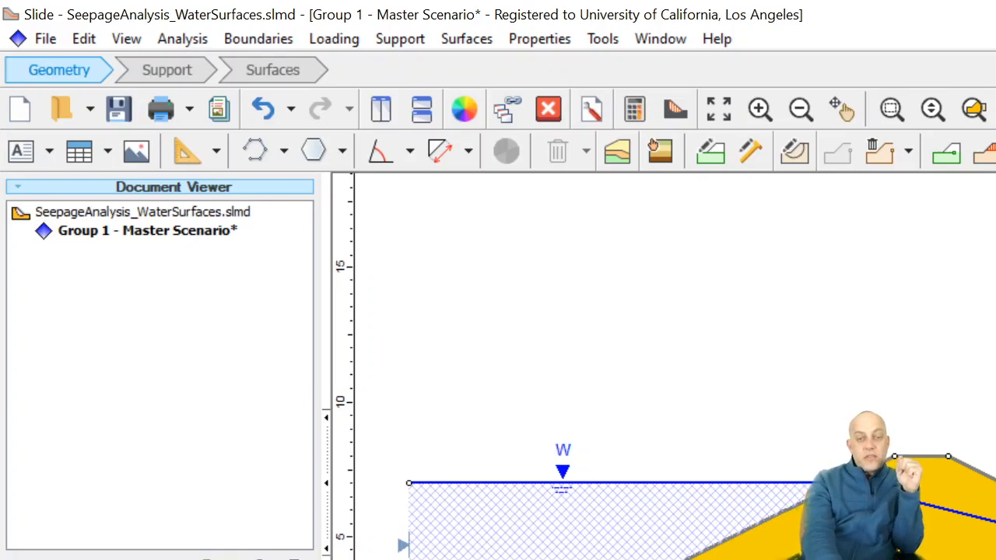
{"action": "mouse_move", "coordinate": [666, 499]}
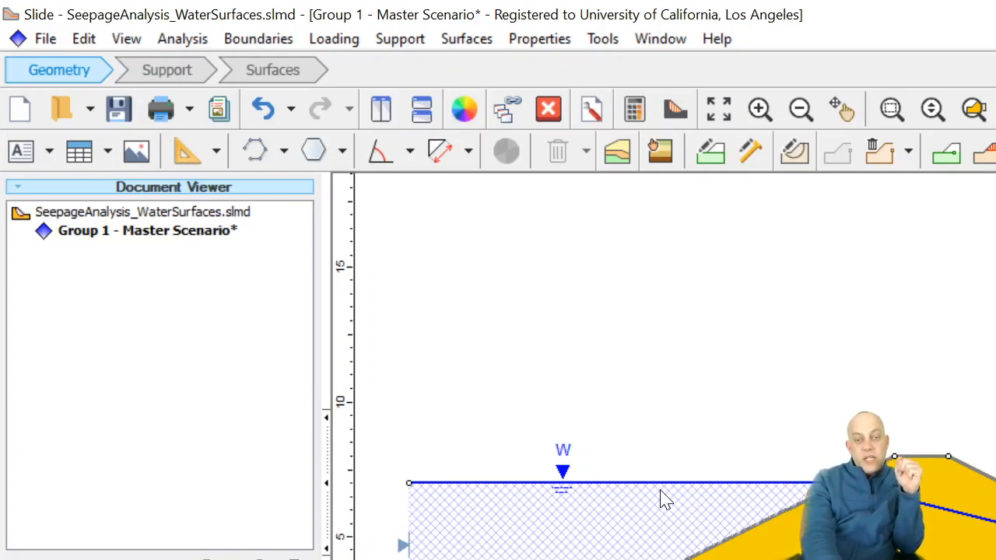
{"action": "mouse_move", "coordinate": [660, 530]}
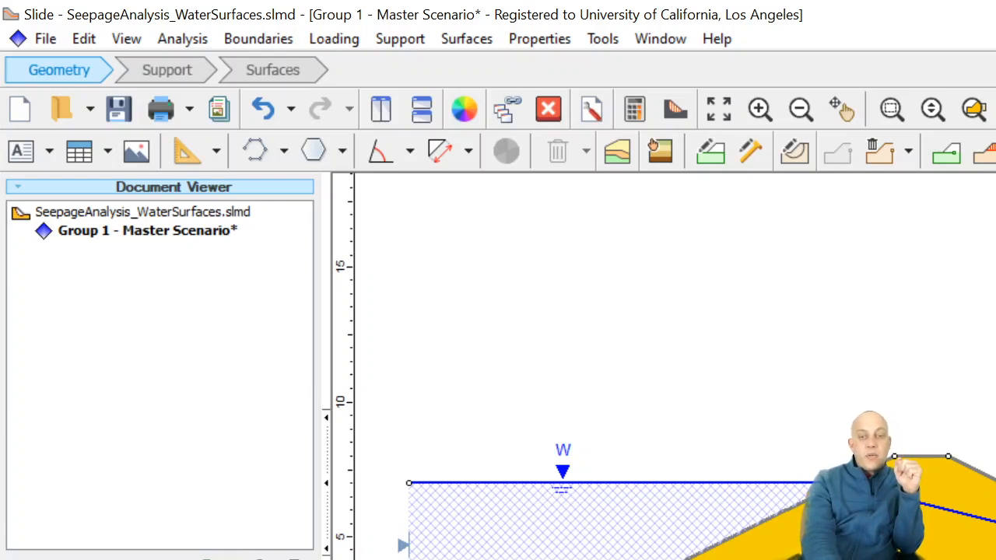
{"action": "mouse_move", "coordinate": [696, 530]}
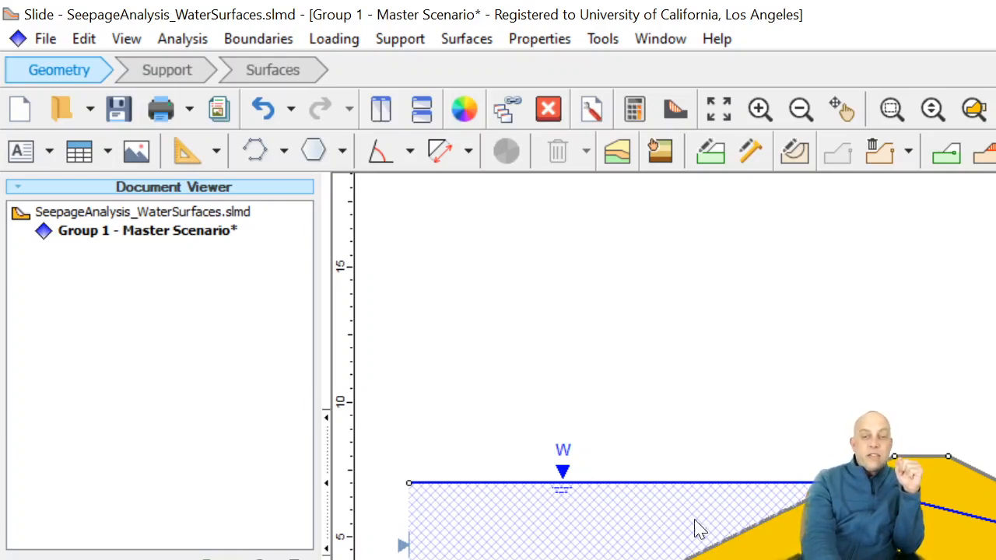
{"action": "mouse_move", "coordinate": [729, 534]}
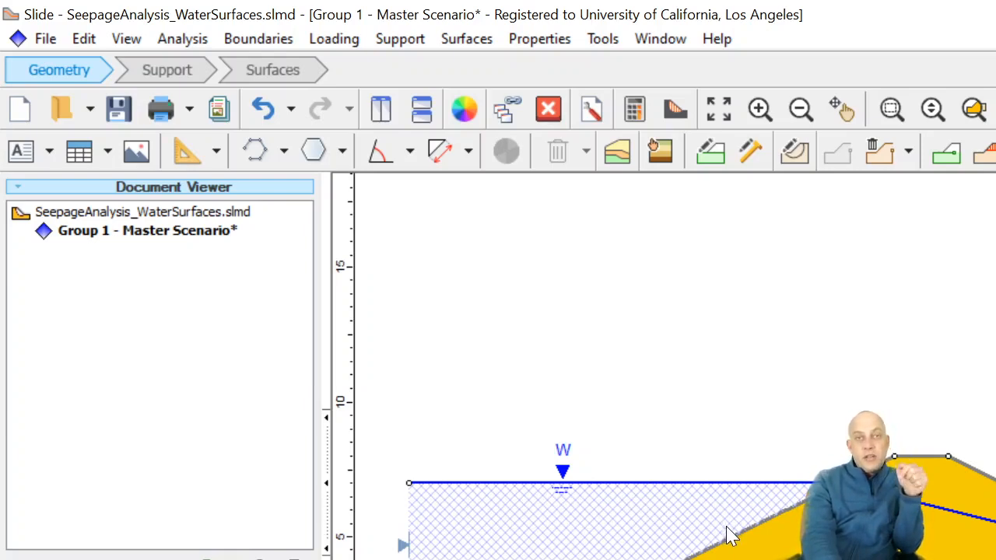
Step: Review the boundary commands in the Boundaries menu
{"action": "left_click", "coordinate": [258, 38]}
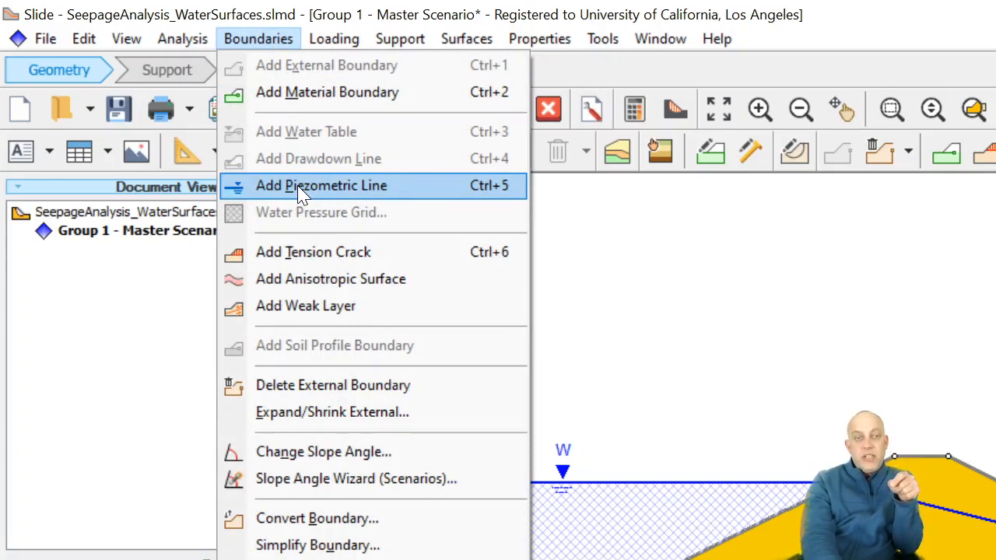
{"action": "mouse_move", "coordinate": [305, 132]}
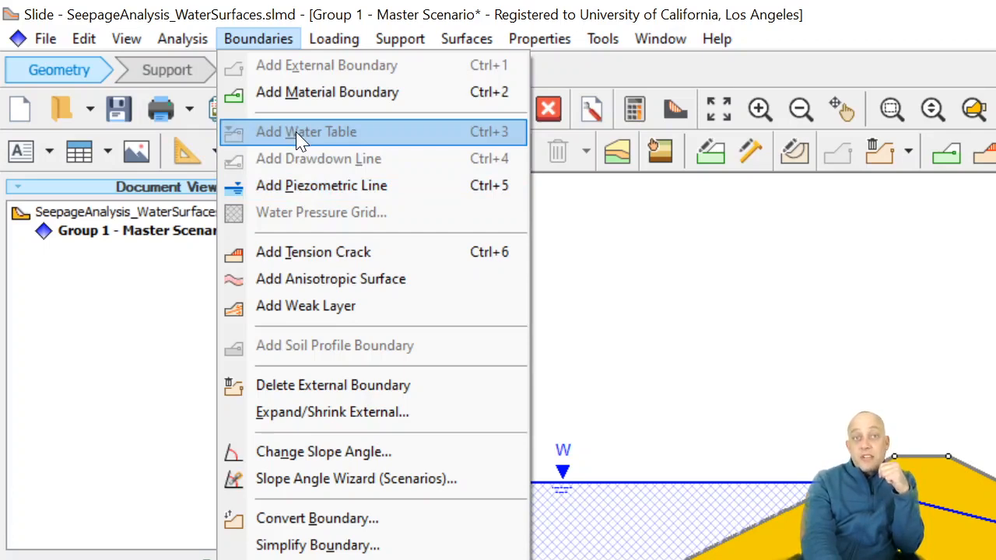
{"action": "mouse_move", "coordinate": [362, 145]}
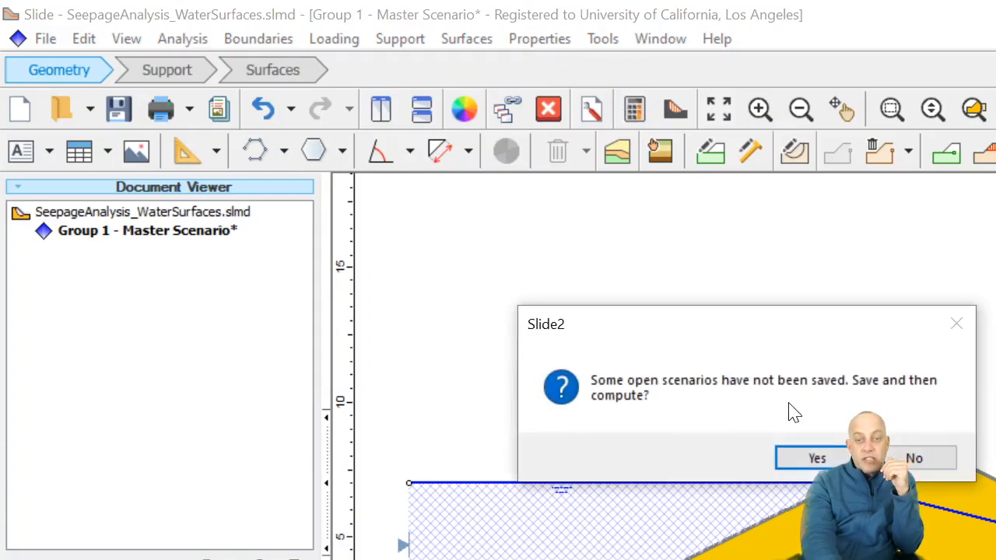
Step: Save the levee model with its water table and run the computation
{"action": "left_click", "coordinate": [817, 457]}
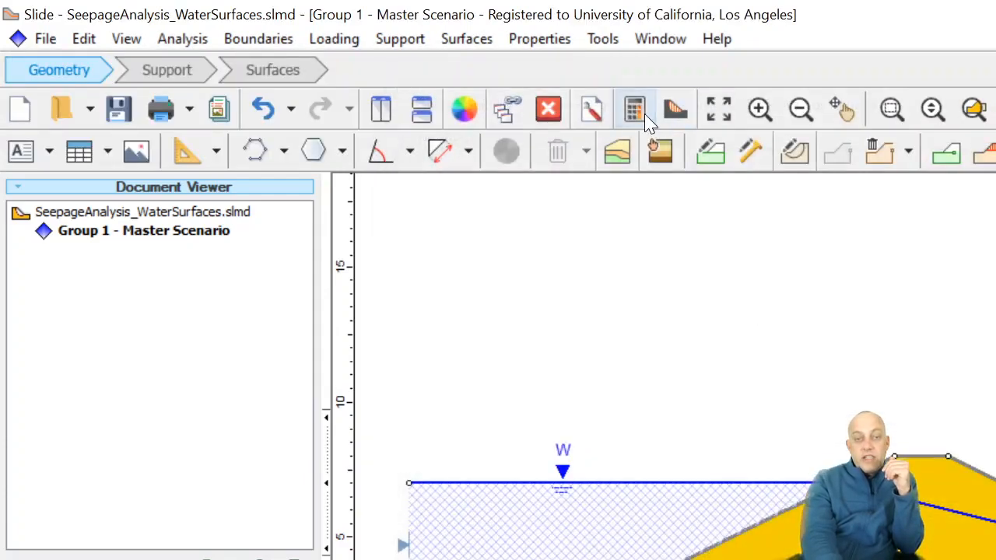
{"action": "mouse_move", "coordinate": [662, 124]}
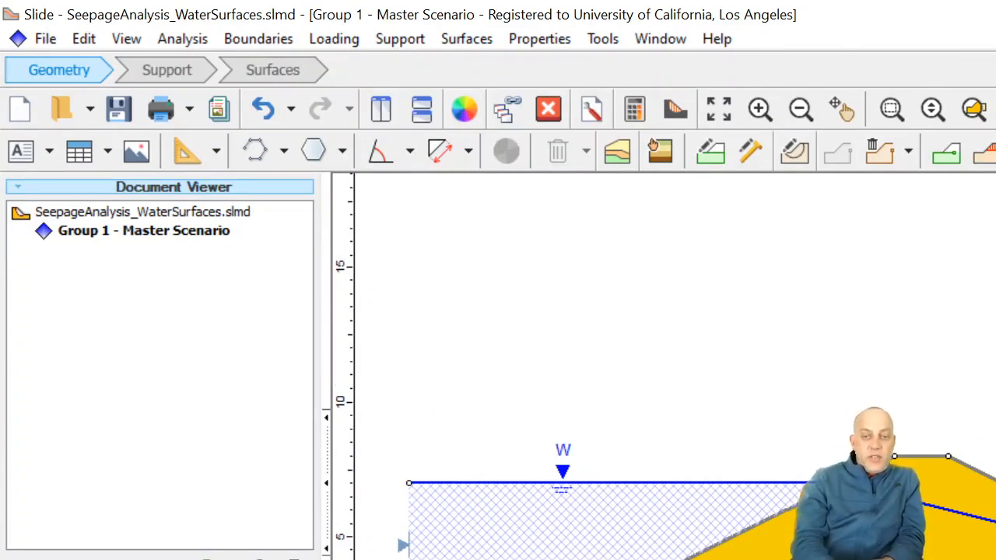
{"action": "mouse_move", "coordinate": [622, 513]}
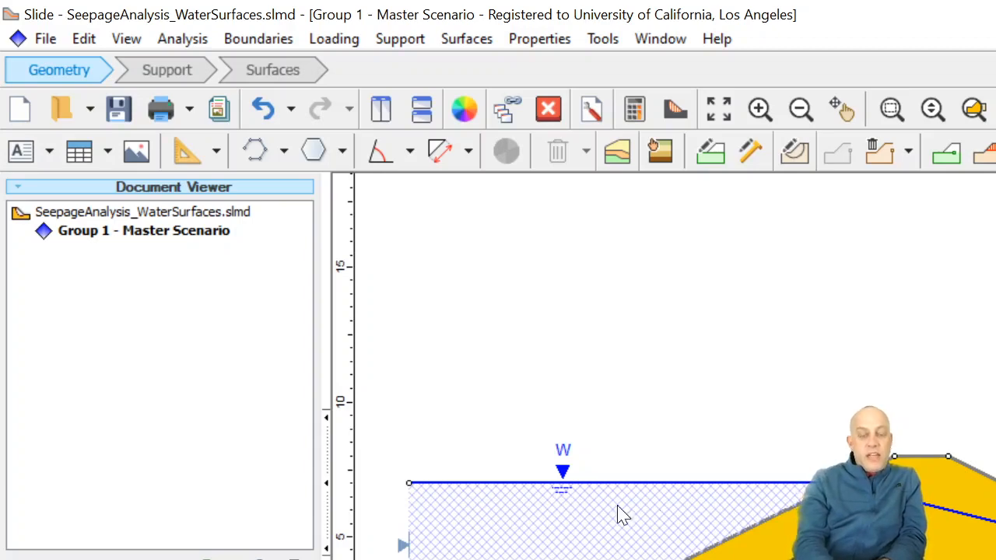
{"action": "mouse_move", "coordinate": [617, 526]}
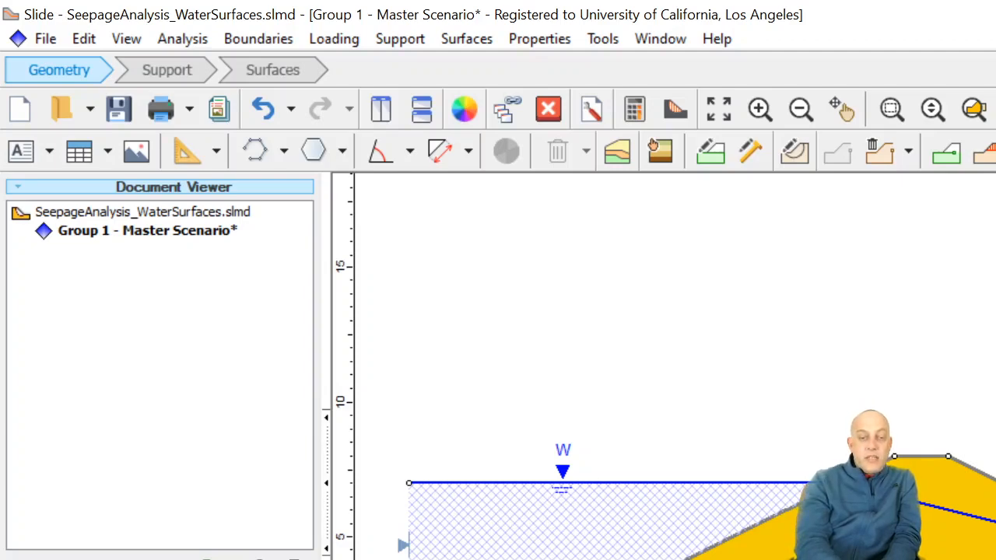
{"action": "mouse_move", "coordinate": [447, 541]}
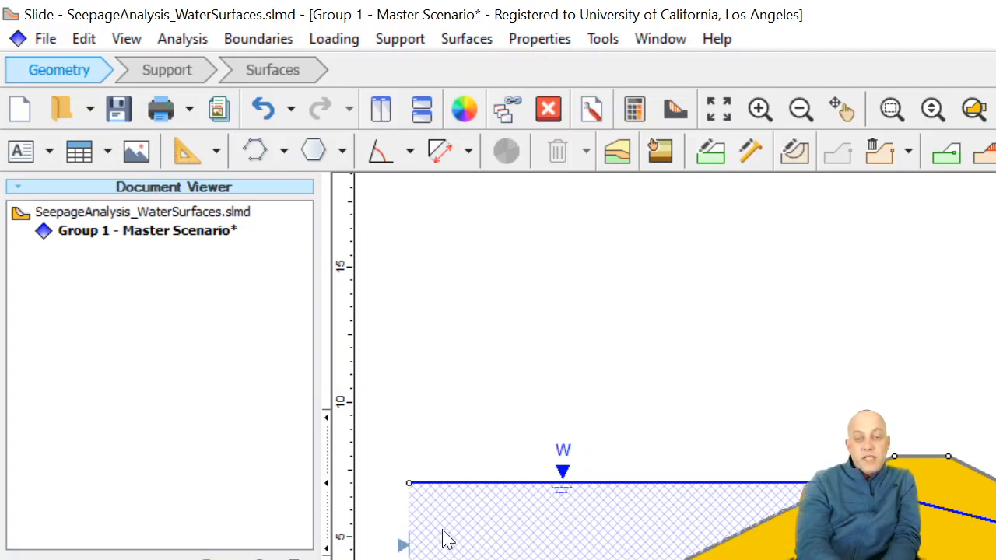
{"action": "mouse_move", "coordinate": [607, 553]}
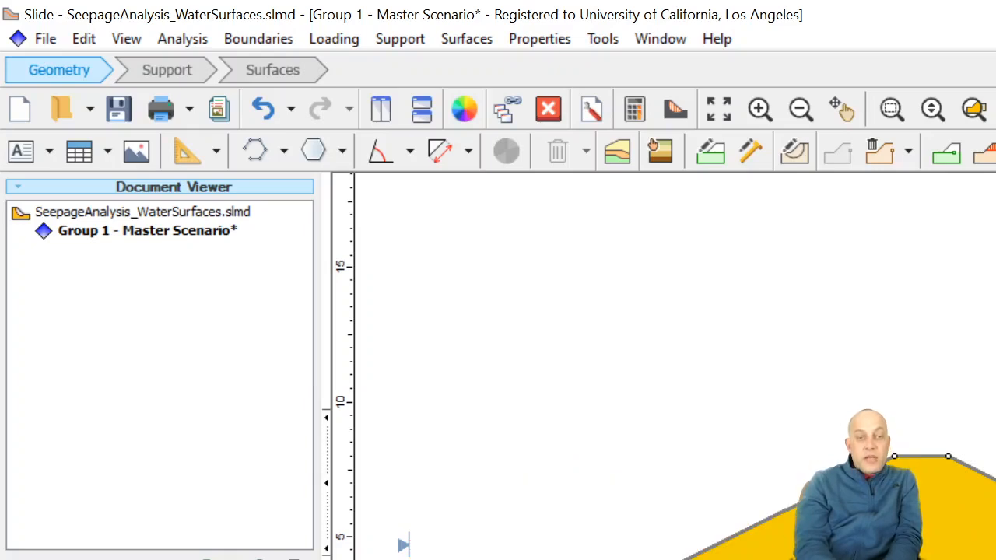
Step: Add horizontal piezometric line 1 across the left side of the levee model
{"action": "left_click", "coordinate": [257, 38]}
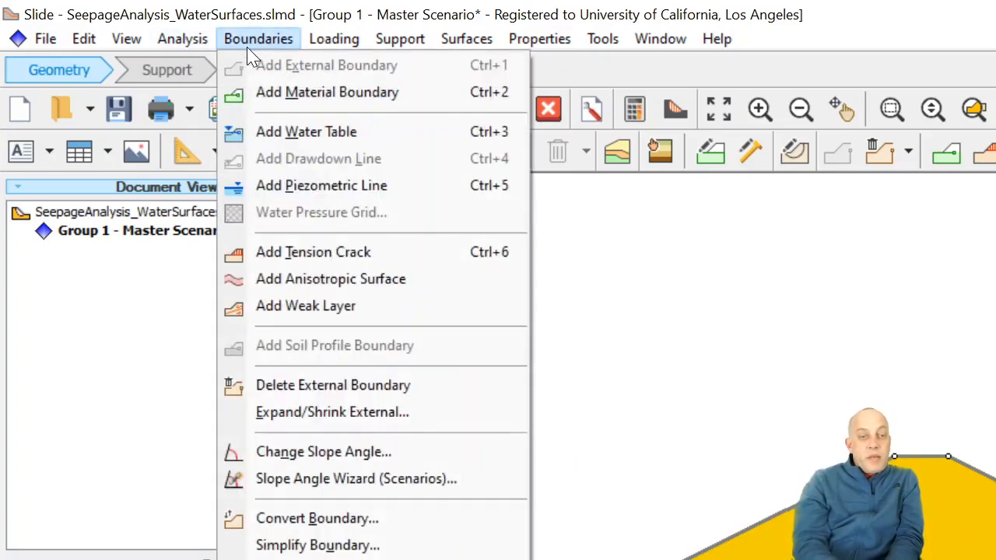
{"action": "mouse_move", "coordinate": [321, 185]}
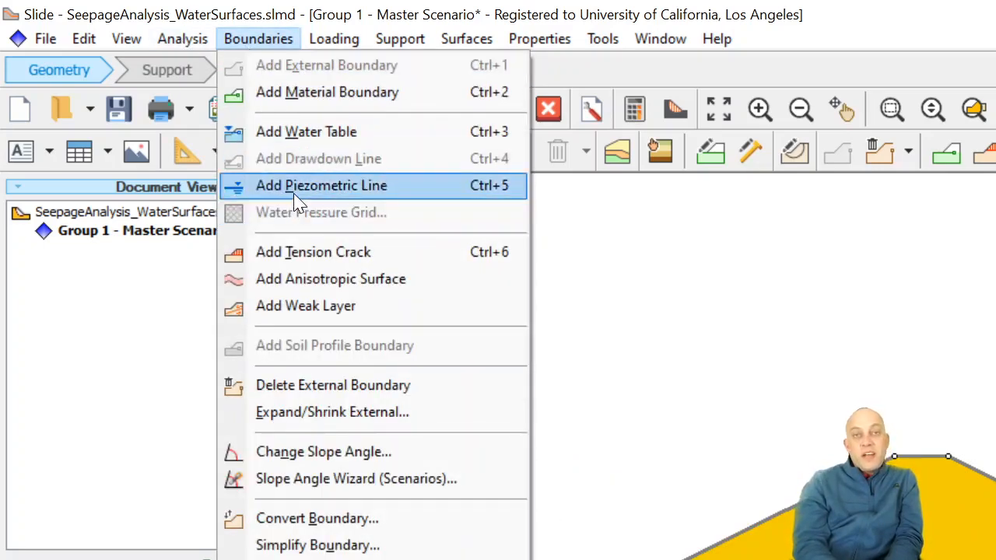
{"action": "left_click", "coordinate": [322, 186]}
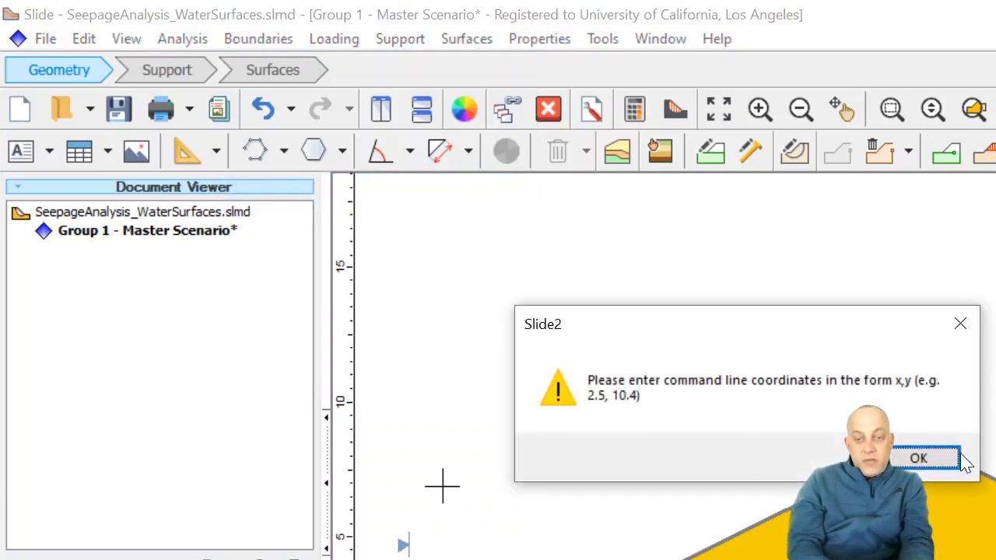
{"action": "left_click", "coordinate": [918, 457]}
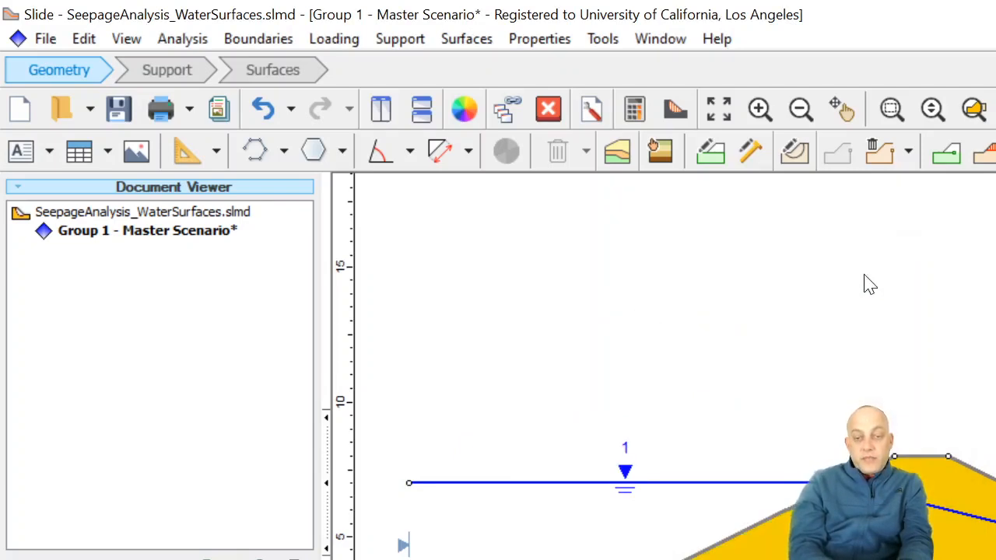
{"action": "mouse_move", "coordinate": [466, 177]}
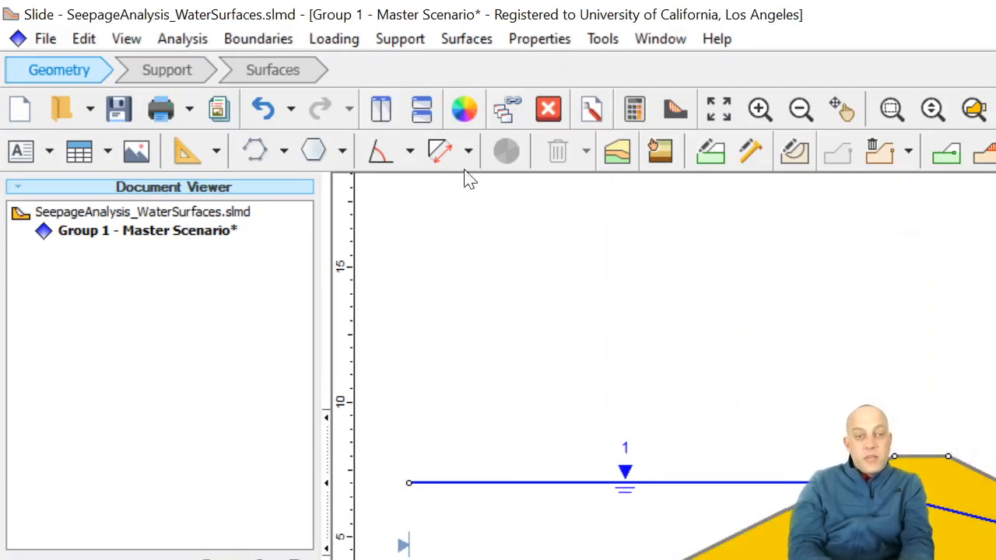
Step: Draw piezometric line 2 just above line 1 and assign it to Material 2
{"action": "left_click", "coordinate": [259, 38]}
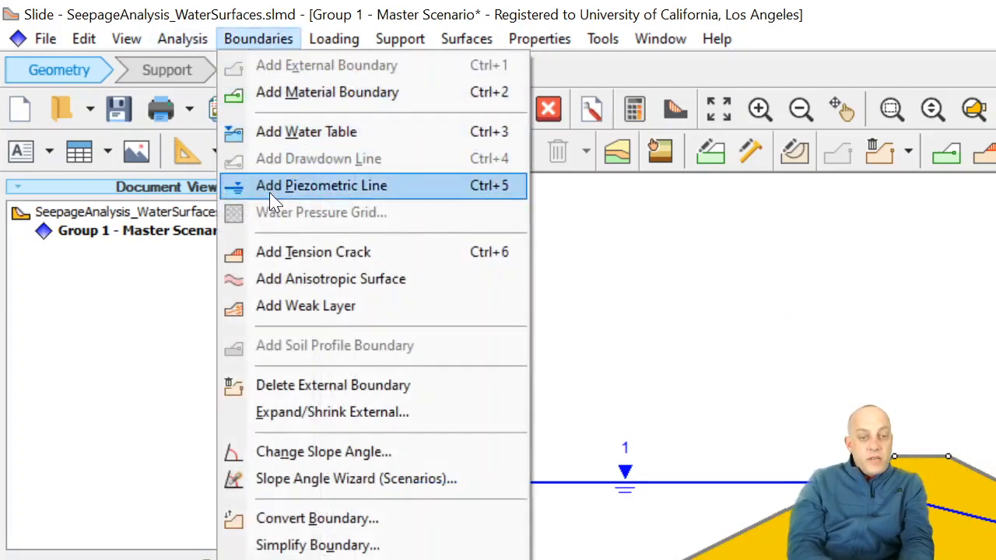
{"action": "left_click", "coordinate": [321, 185]}
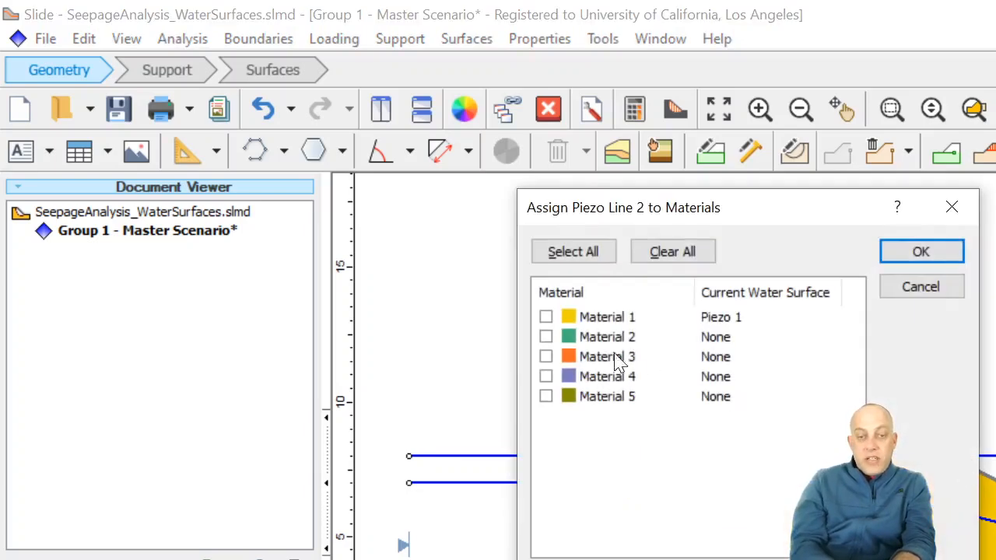
{"action": "left_click", "coordinate": [546, 336]}
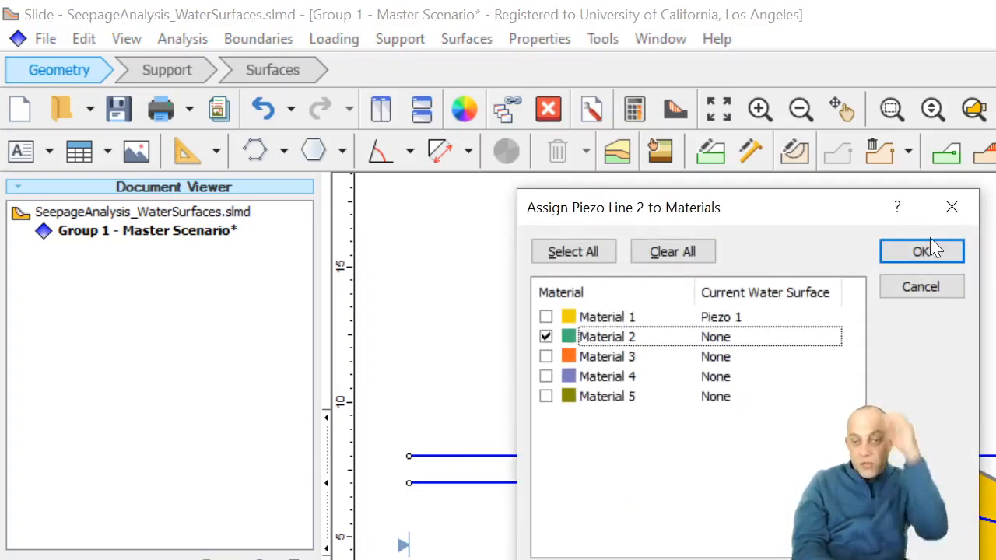
{"action": "left_click", "coordinate": [921, 251]}
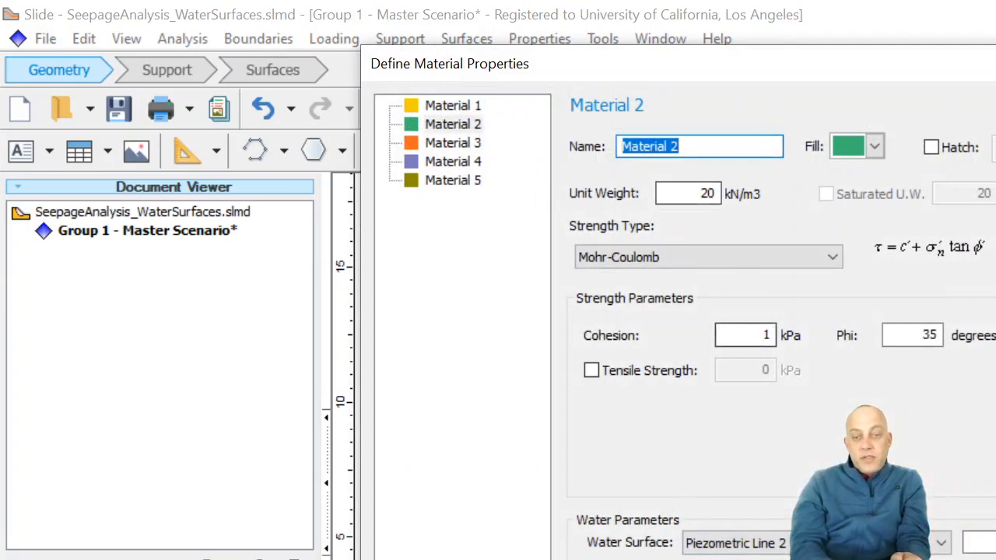
Step: Set Material 2's cohesion to 5 kPa and friction angle to 30 degrees
{"action": "left_click", "coordinate": [744, 335]}
{"action": "type", "text": "5"}
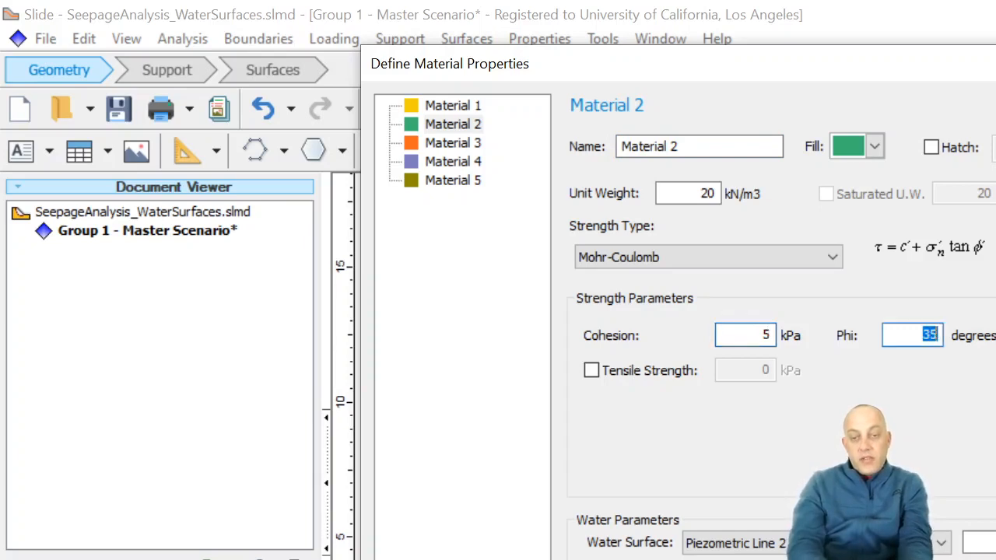
{"action": "type", "text": "30"}
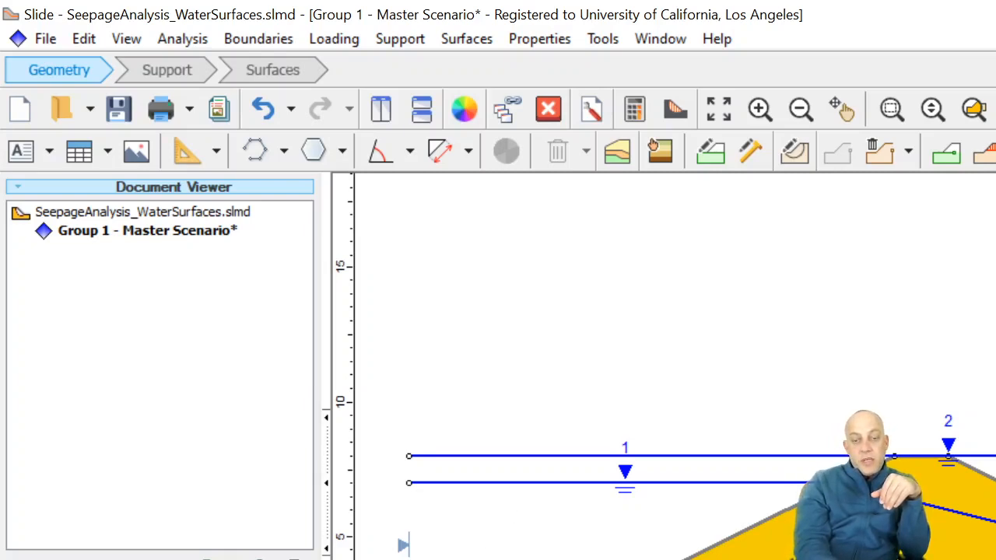
{"action": "mouse_move", "coordinate": [226, 428]}
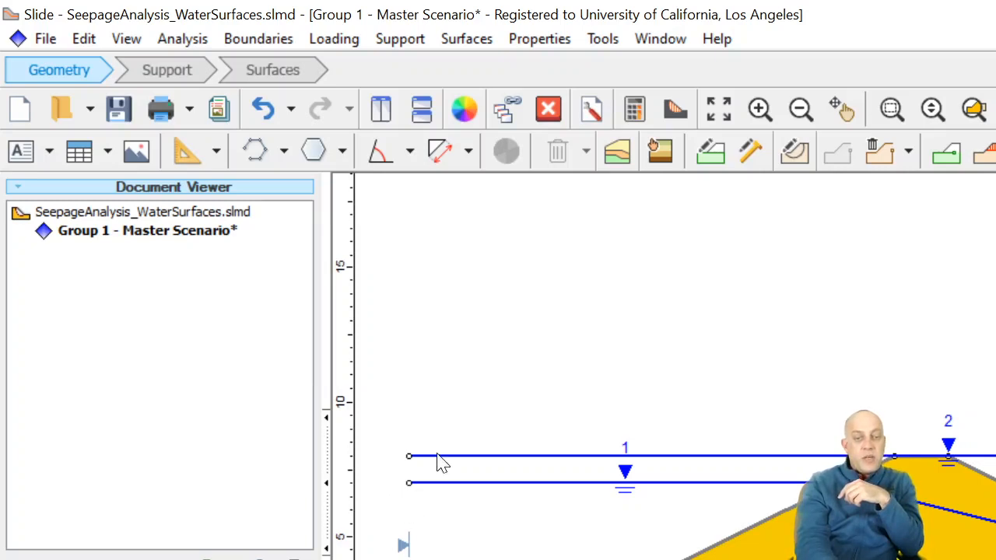
{"action": "mouse_move", "coordinate": [488, 514]}
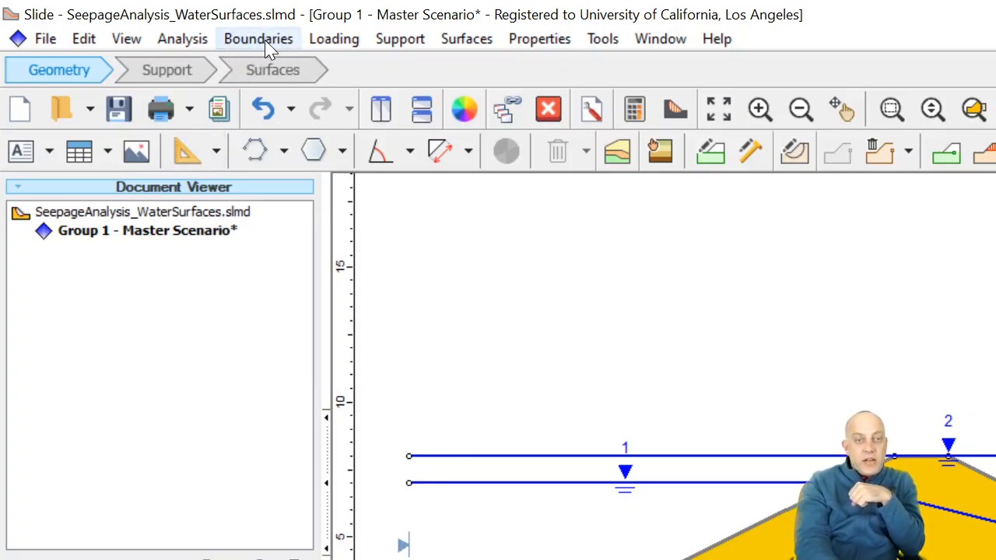
Step: Add a triangular 30-to-0 kN/m2 slope load and uniform 30 kN/m2 crest load, then compute
{"action": "left_click", "coordinate": [333, 38]}
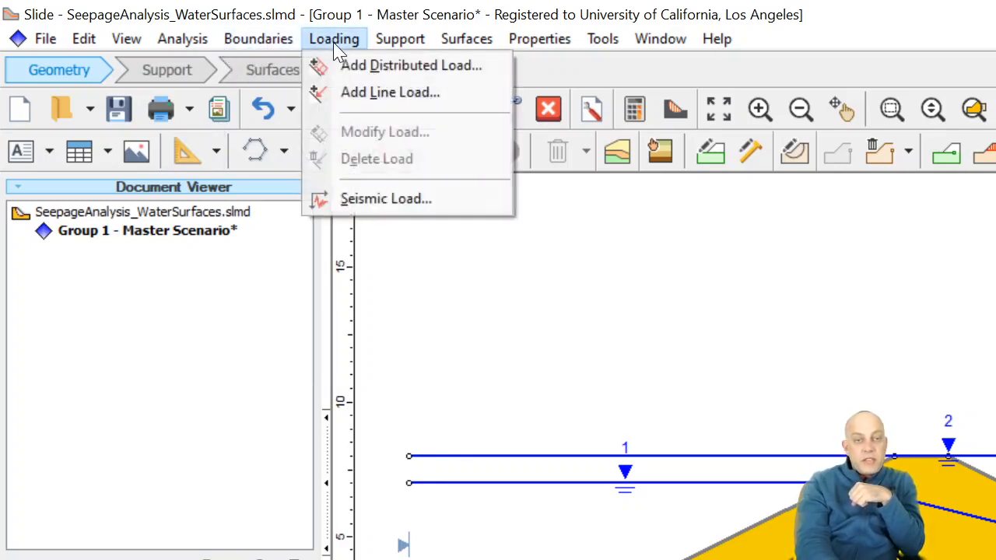
{"action": "left_click", "coordinate": [410, 65]}
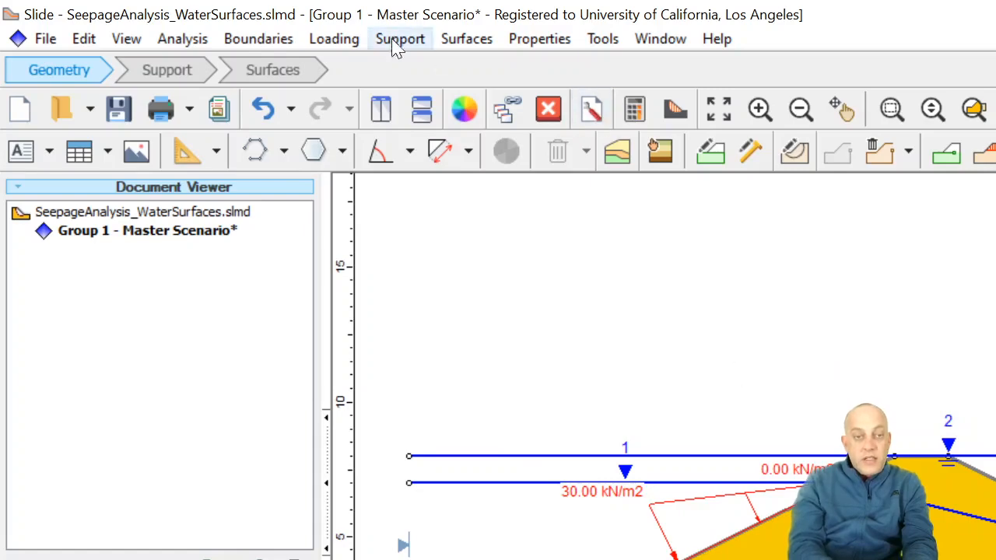
{"action": "left_click", "coordinate": [334, 38]}
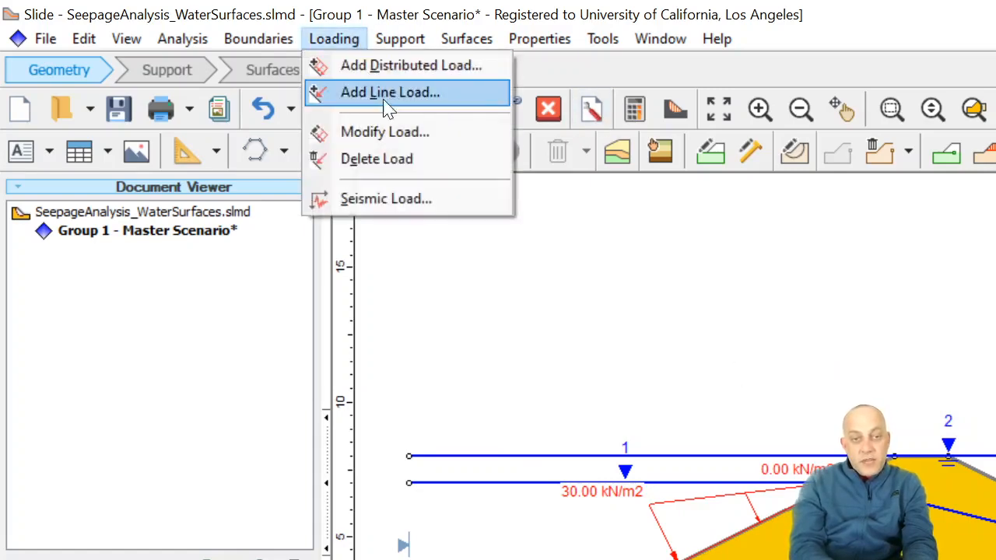
{"action": "left_click", "coordinate": [410, 64]}
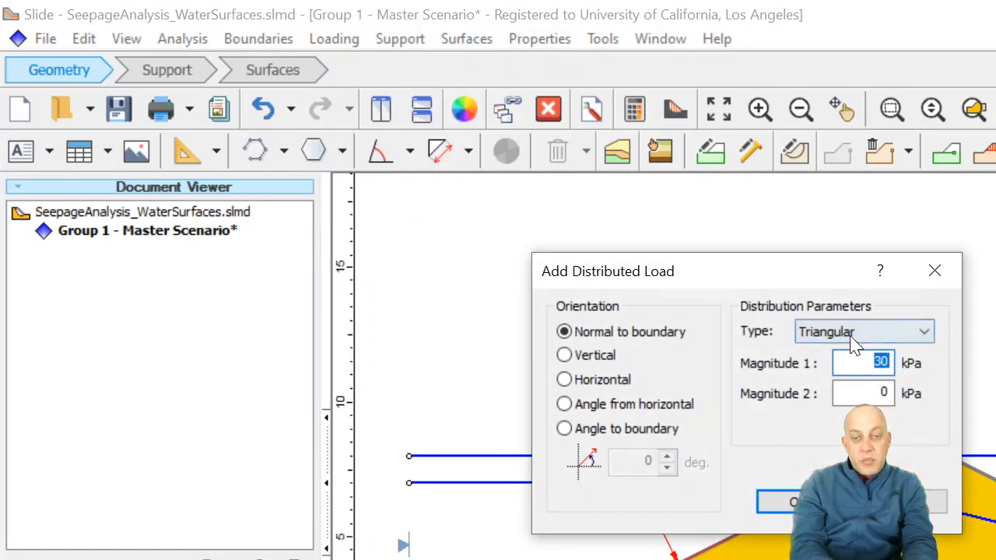
{"action": "left_click", "coordinate": [794, 501]}
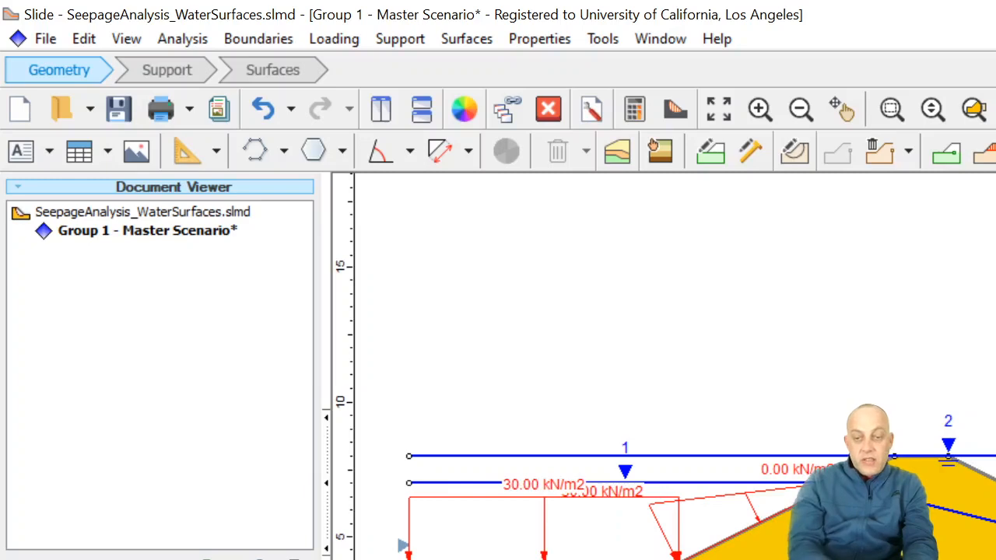
{"action": "mouse_move", "coordinate": [634, 109]}
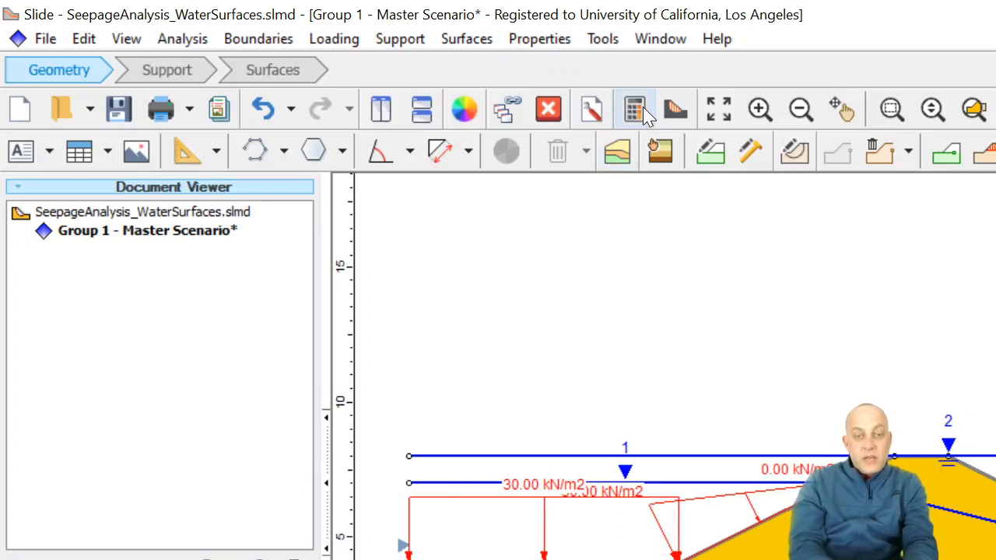
{"action": "left_click", "coordinate": [634, 109]}
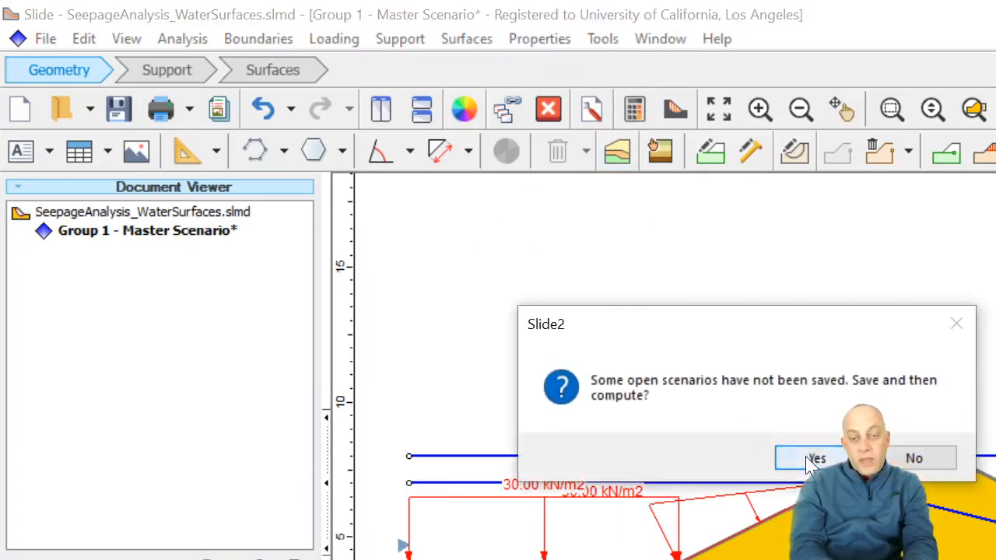
{"action": "left_click", "coordinate": [815, 459]}
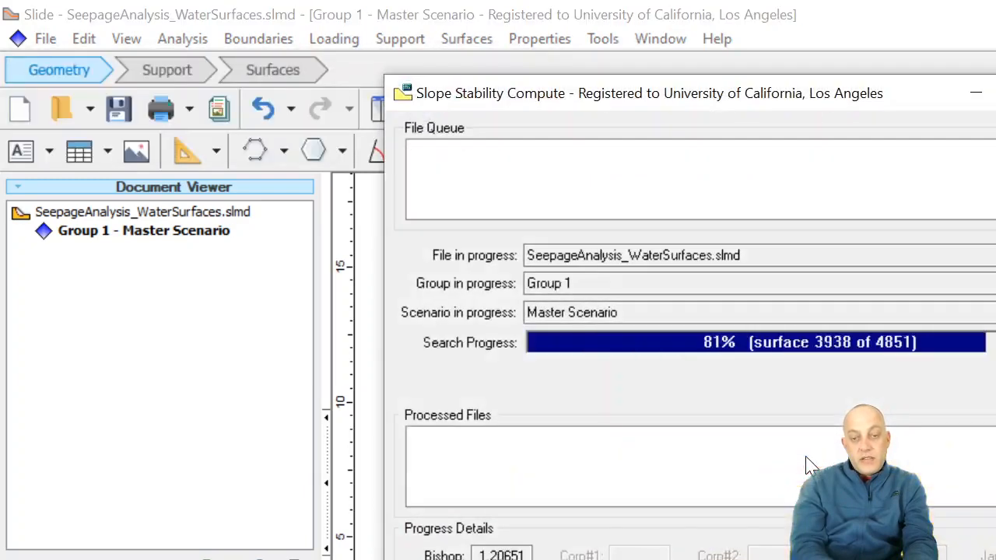